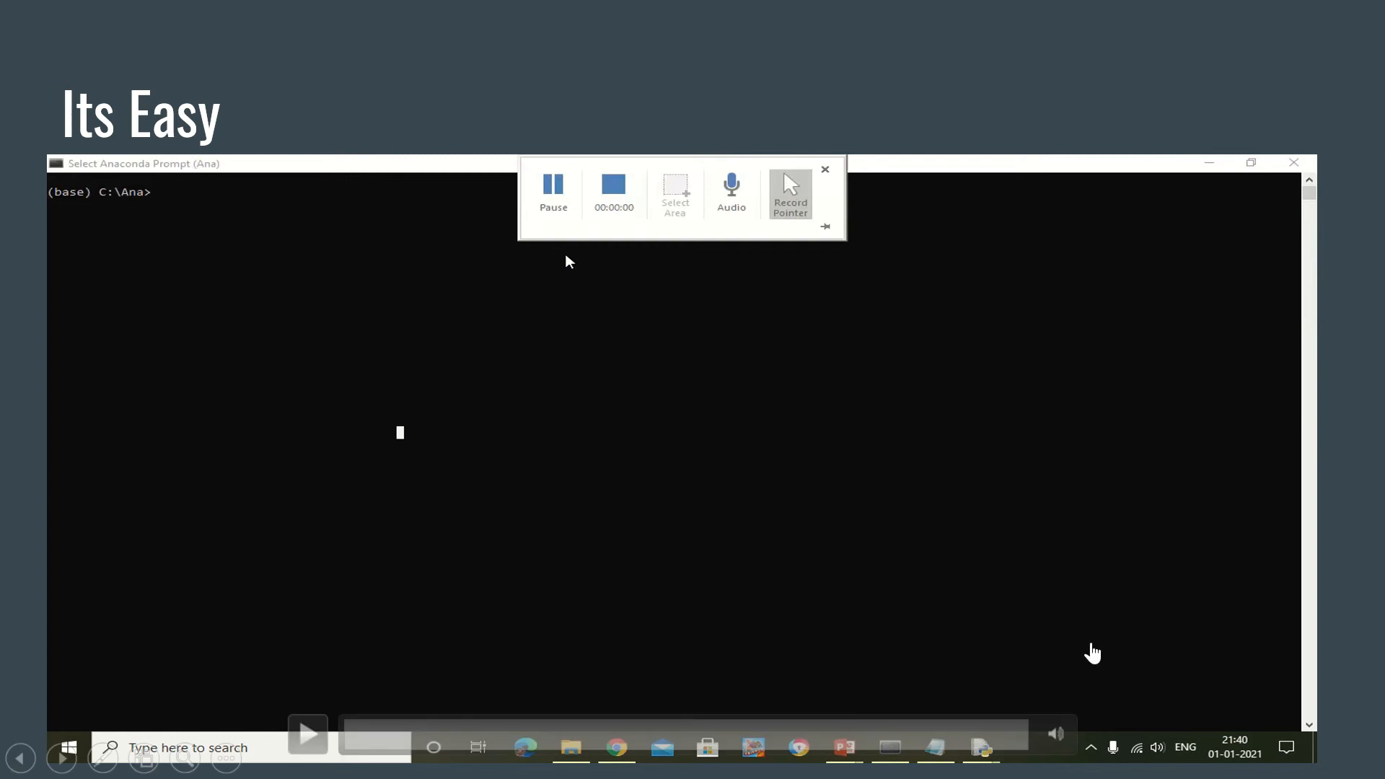
mouse_move(1141, 655)
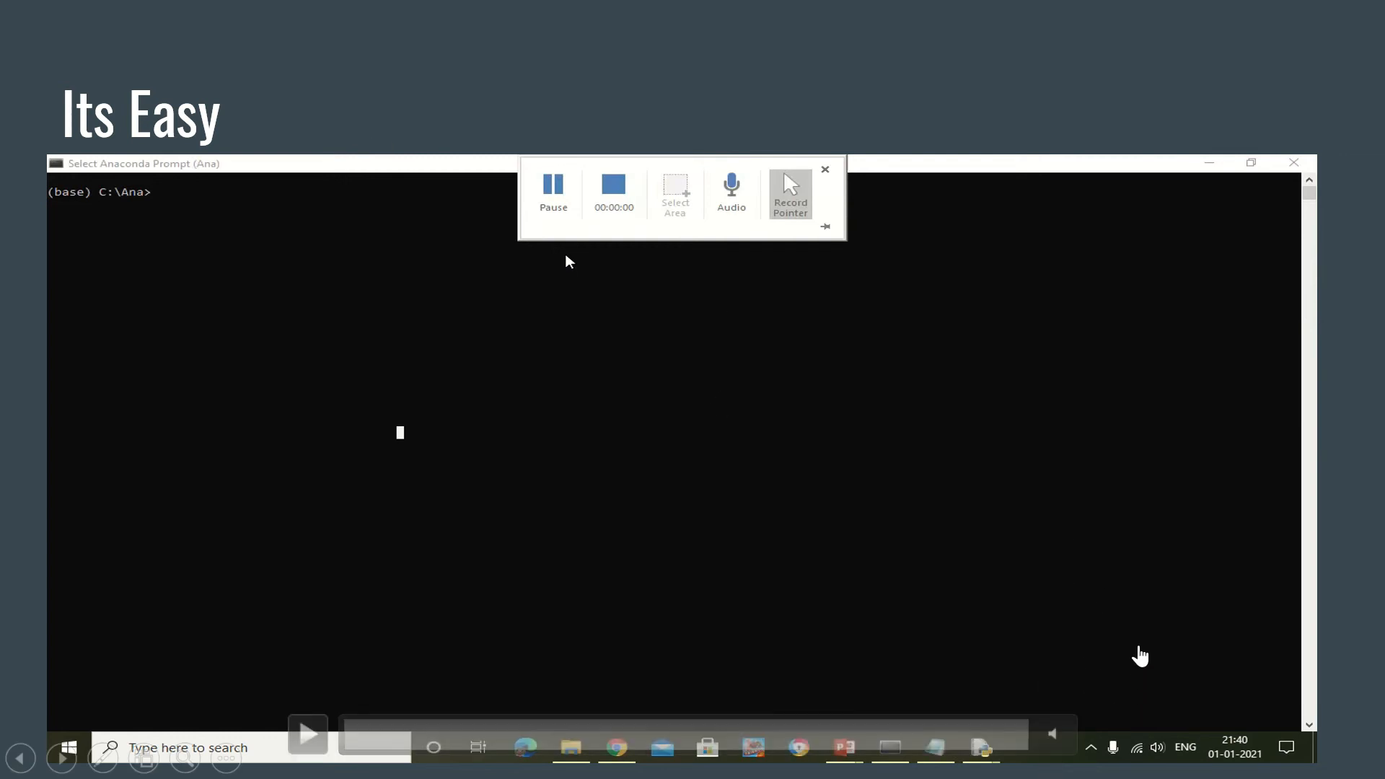
mouse_move(936, 496)
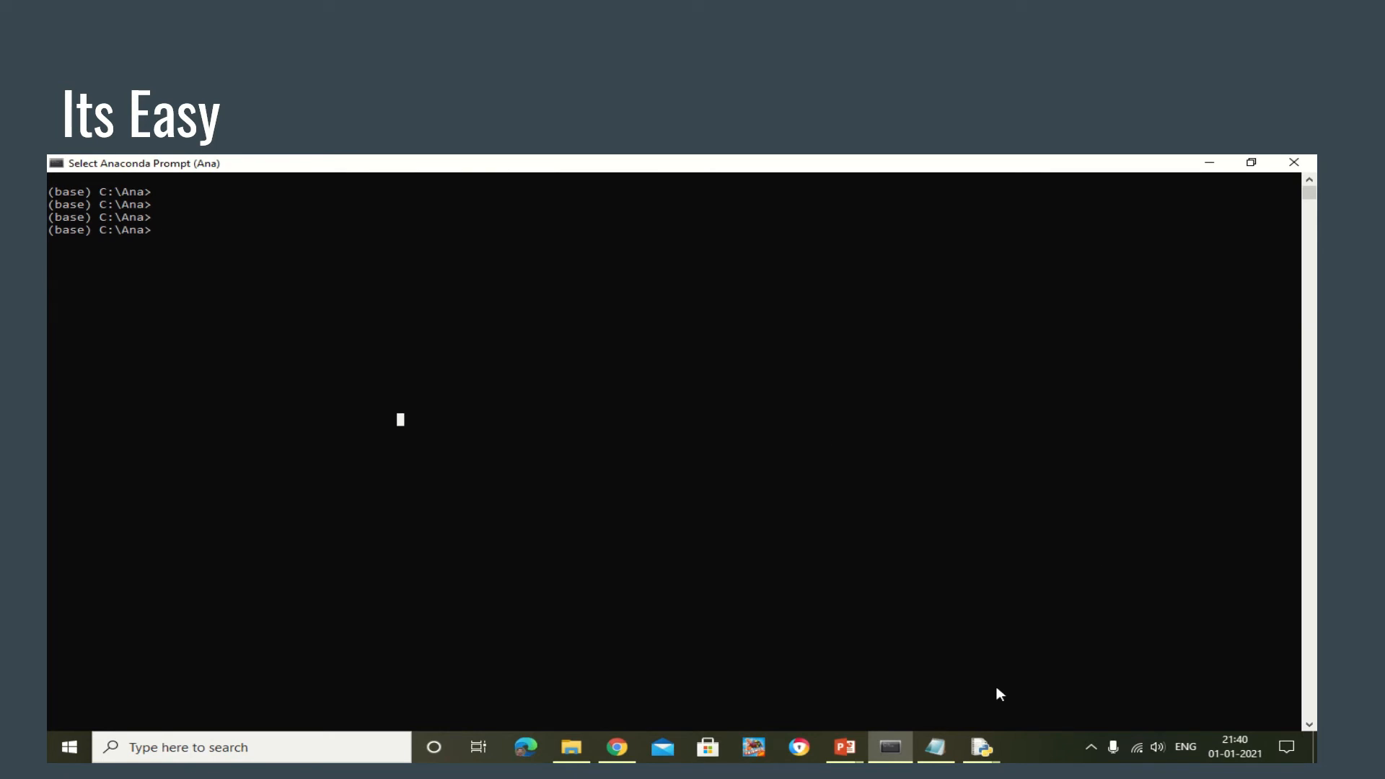
mouse_move(981, 747)
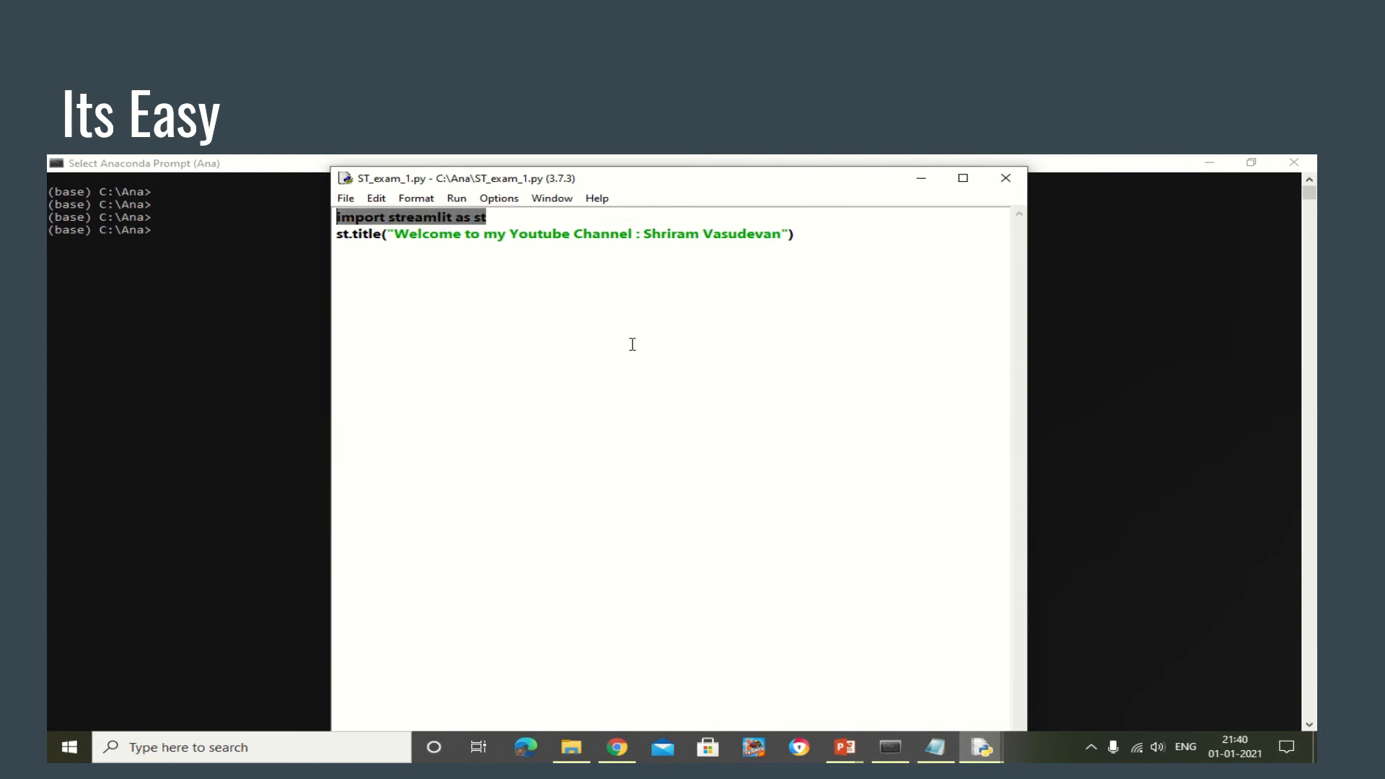
mouse_move(798, 240)
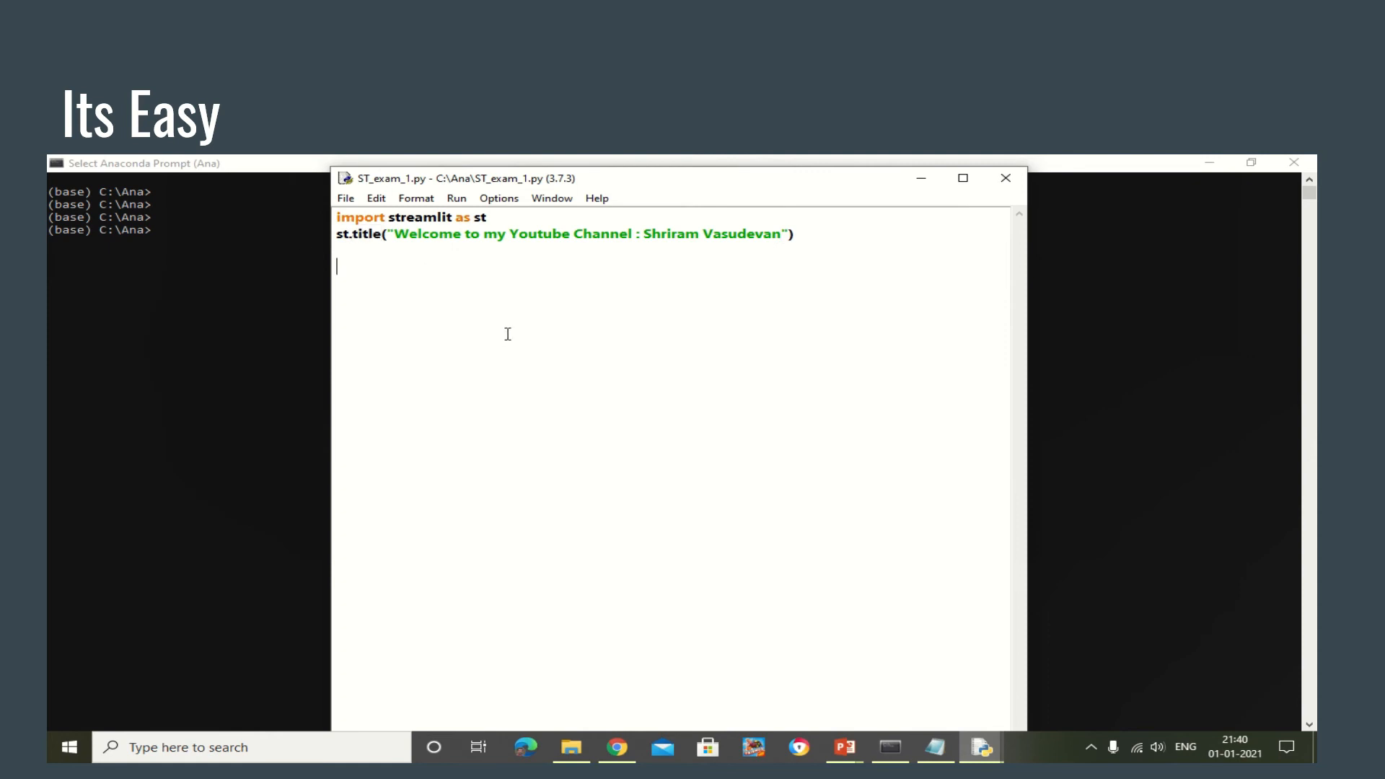
mouse_move(345, 198)
type("streamlit run ST_exam_1.py")
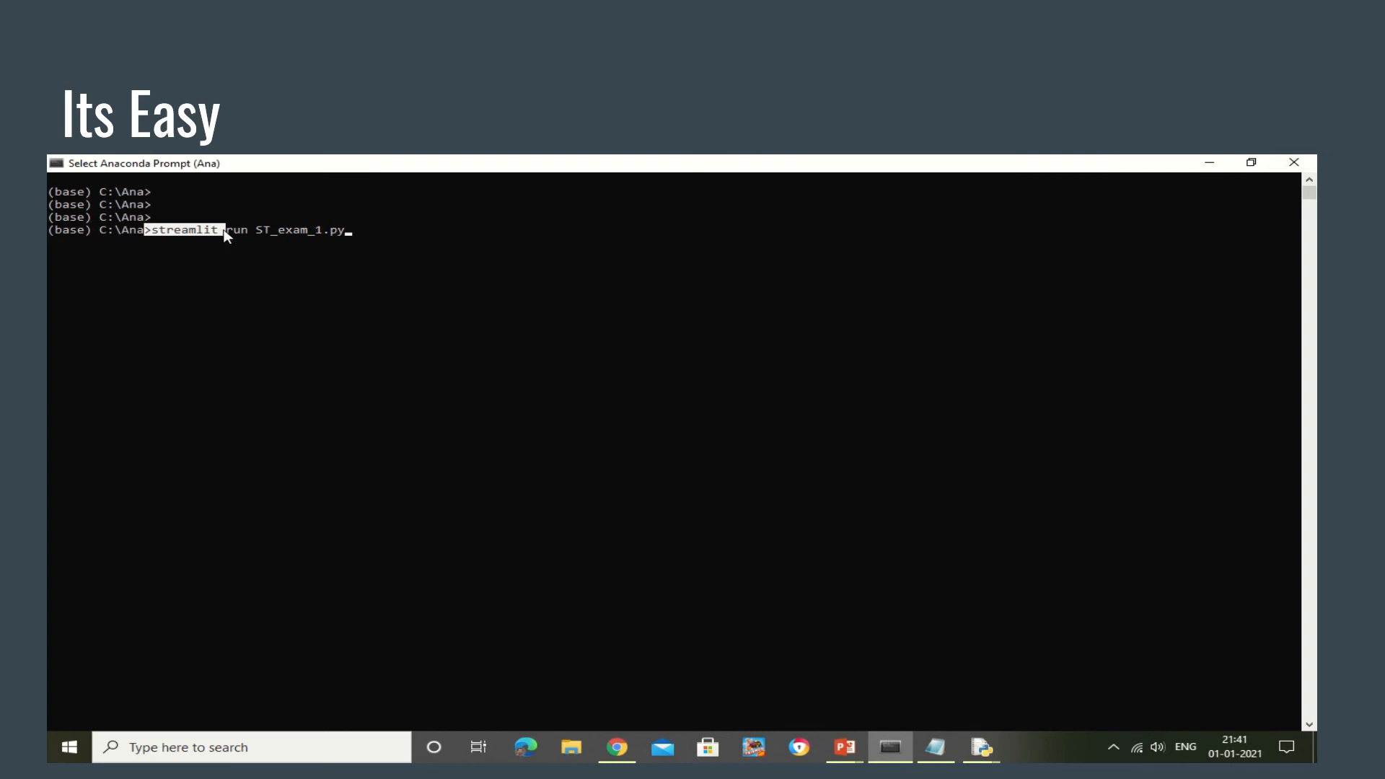
Run 'streamlit run ST_exam_1.py' so the app is served at localhost:8501
double_click(292, 229)
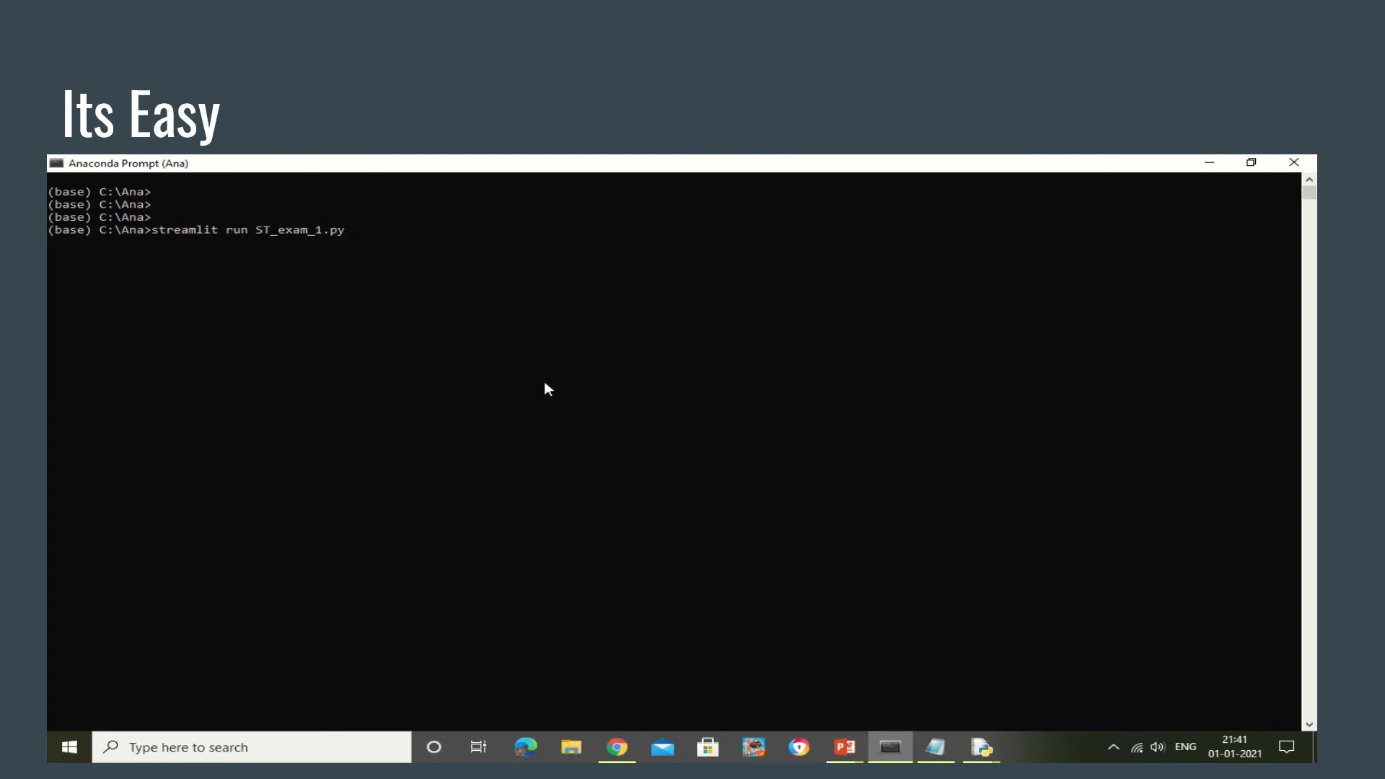
mouse_move(554, 417)
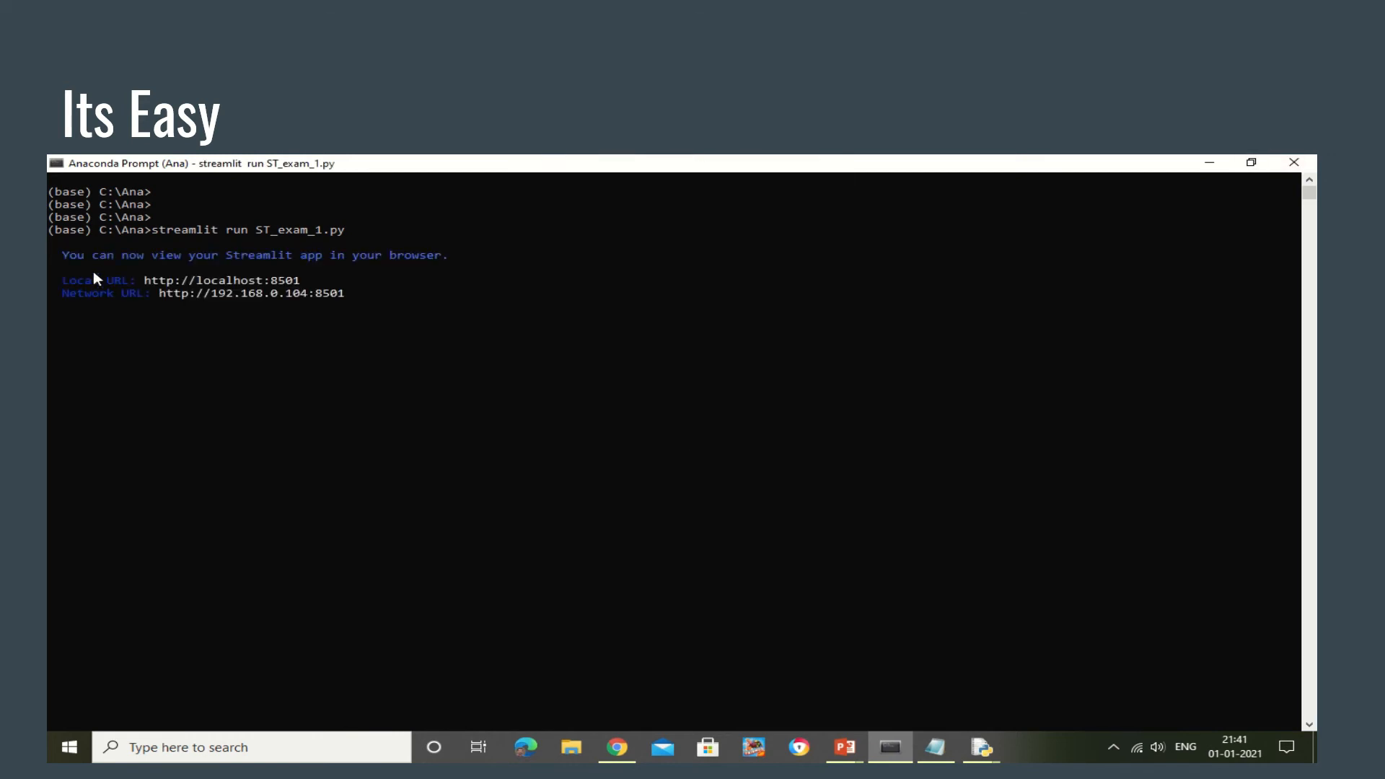
left_click(615, 747)
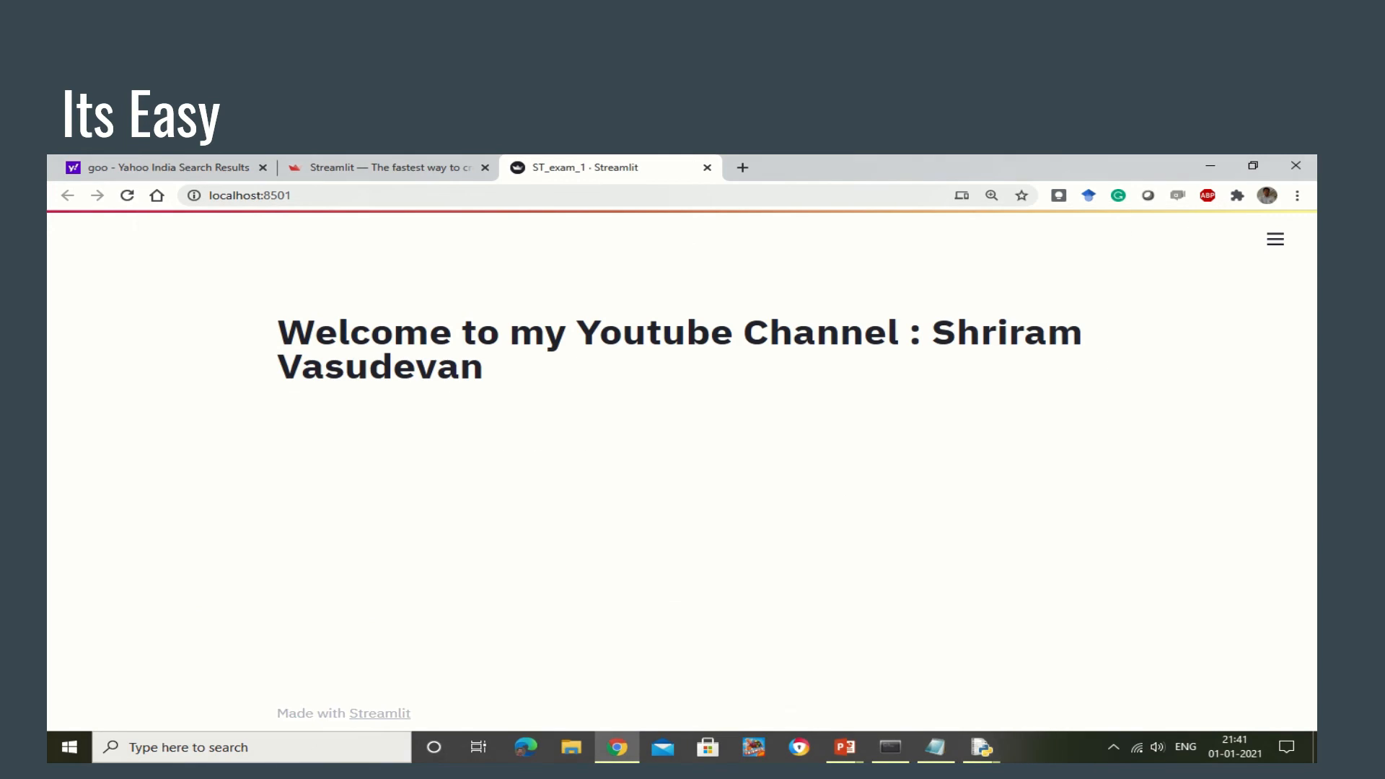
Add the '# to add text' comment and a commented st.write block with the Hi all heading, then save
left_click(980, 745)
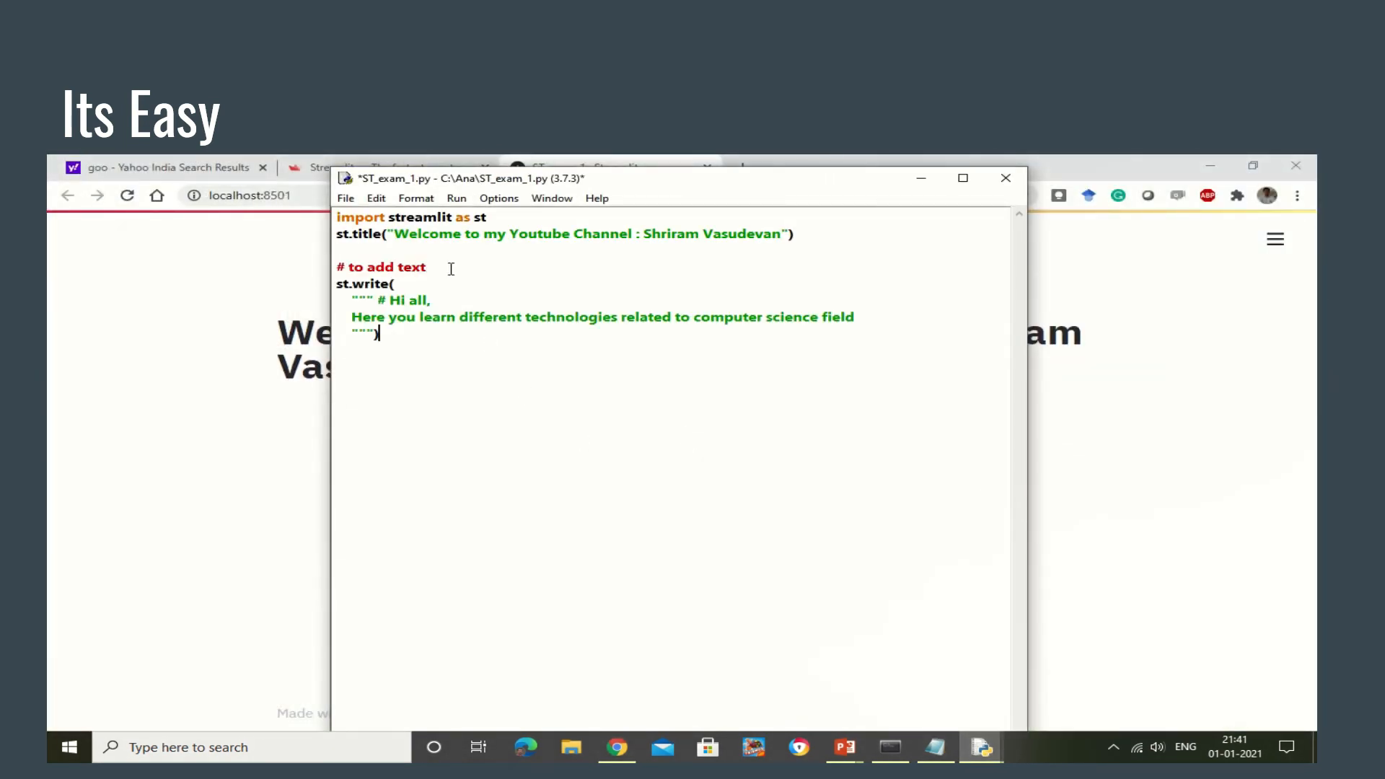
double_click(380, 266)
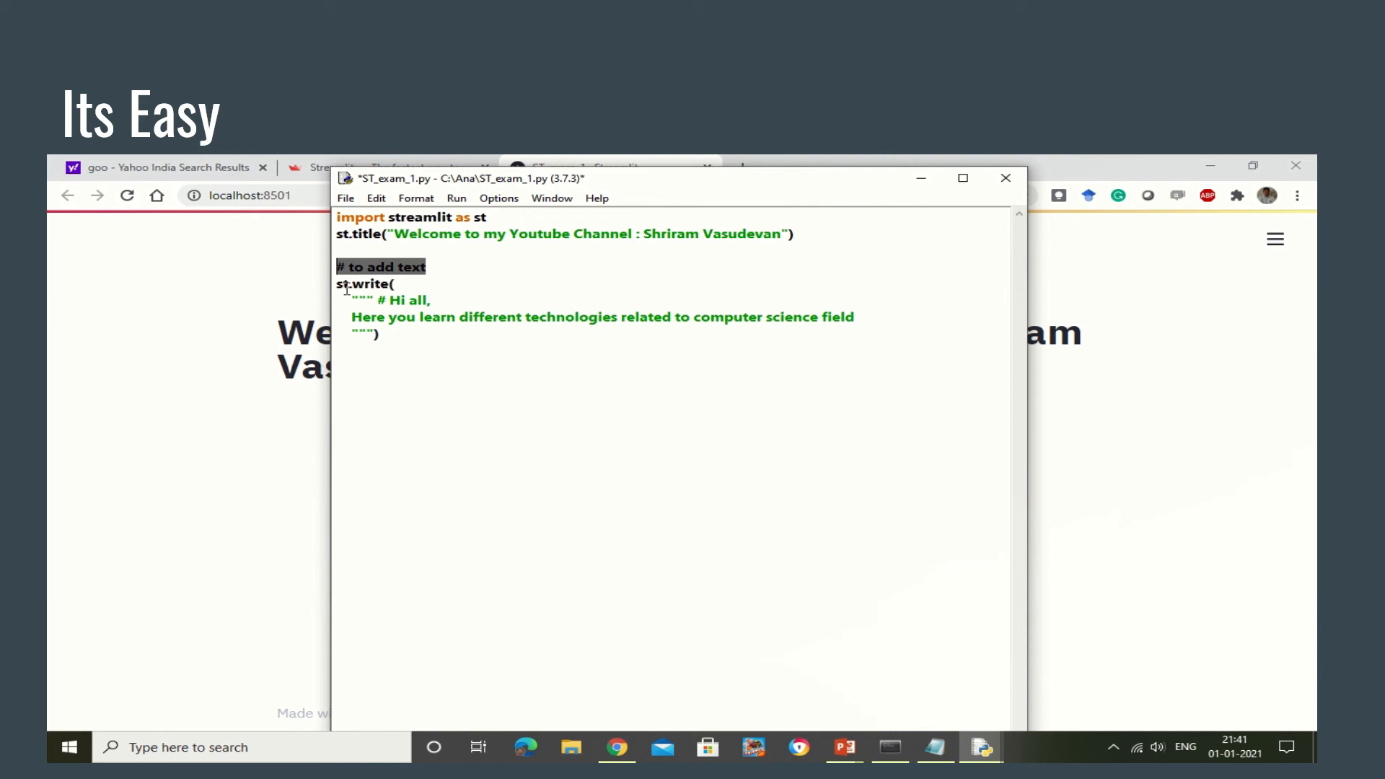
left_click(866, 317)
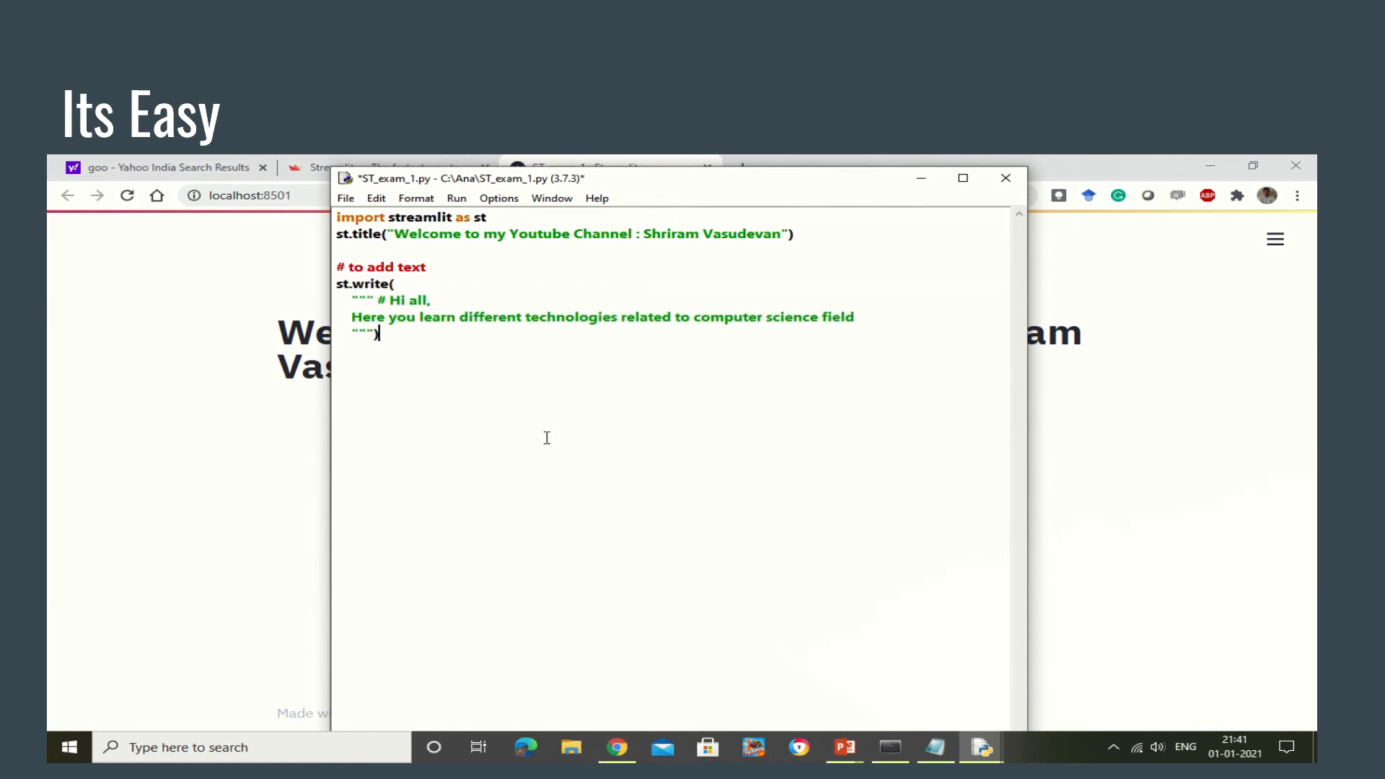
left_click(616, 745)
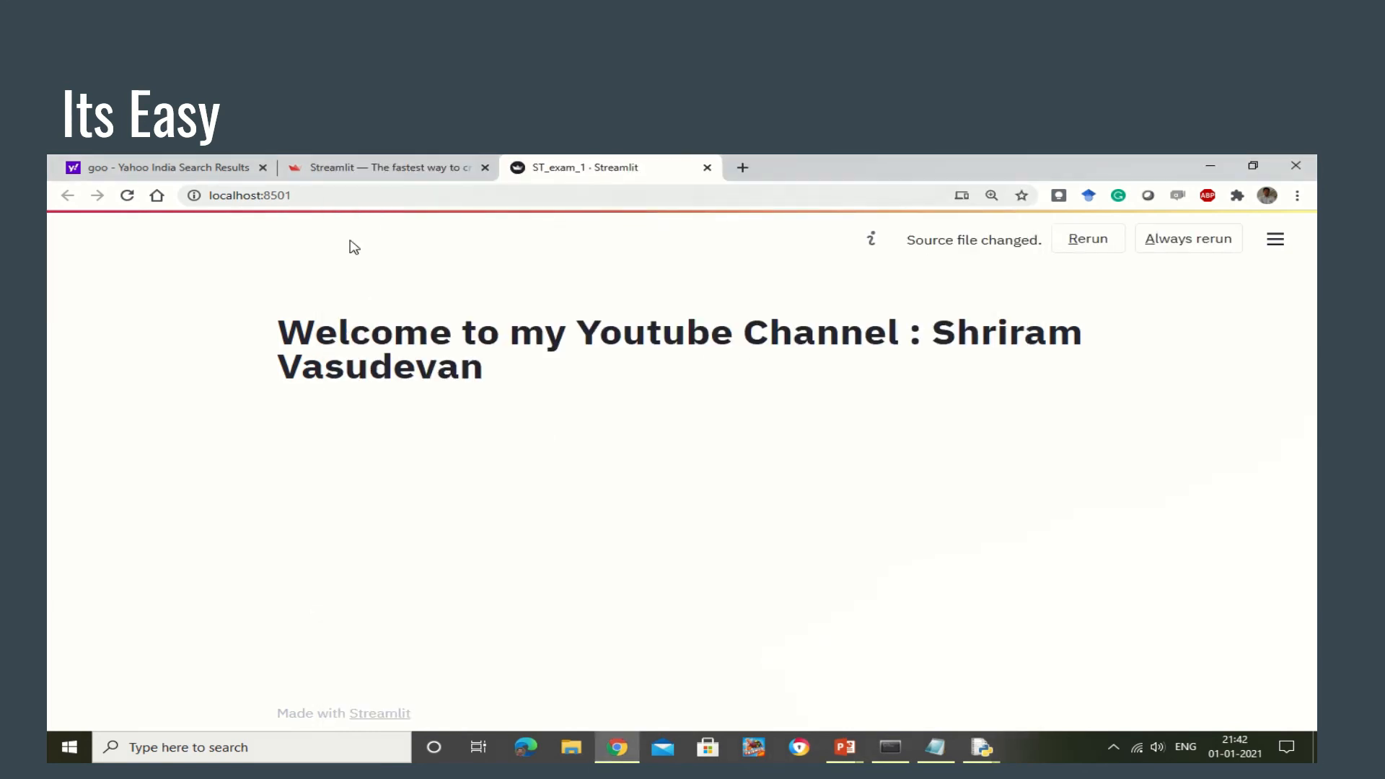
Rerun the app, then remove the '#' from the st.write greeting so it shows as plain text
left_click(1087, 238)
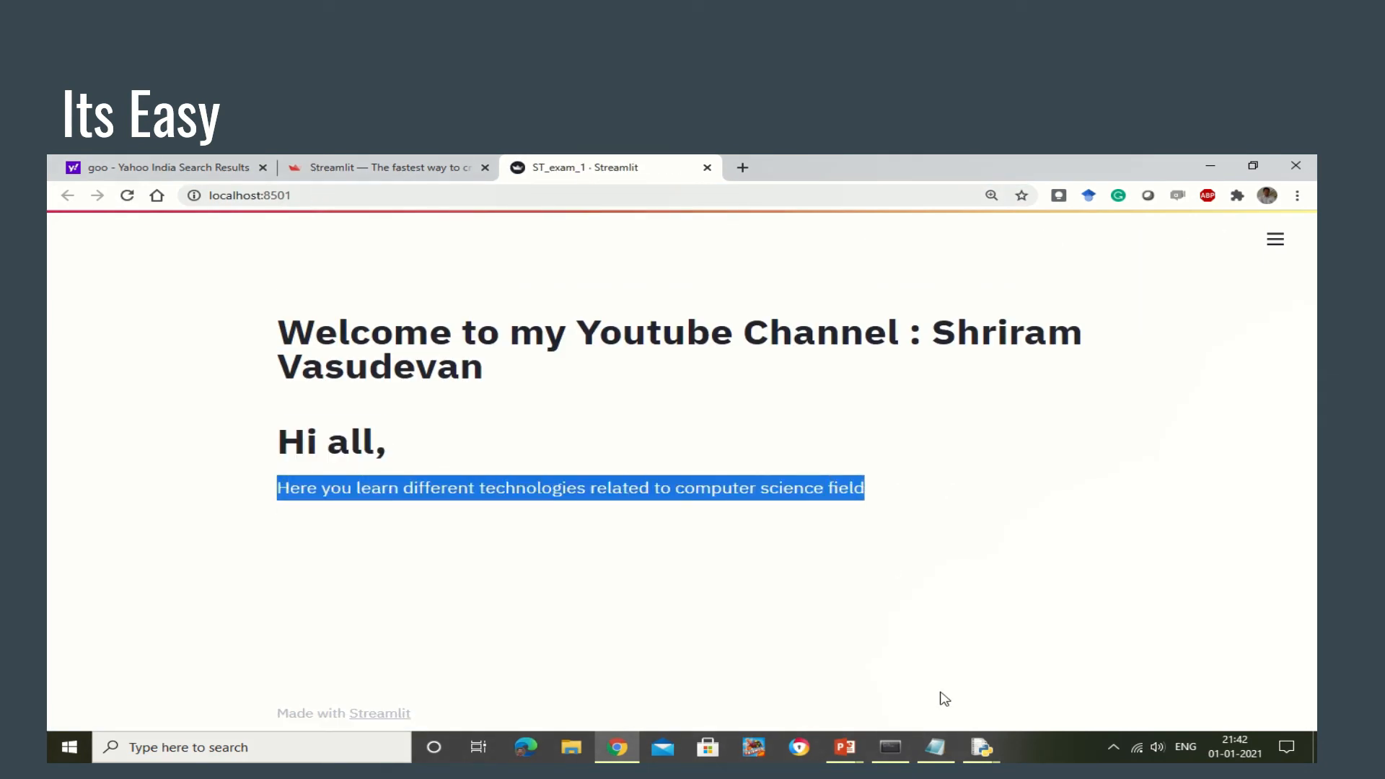
left_click(980, 747)
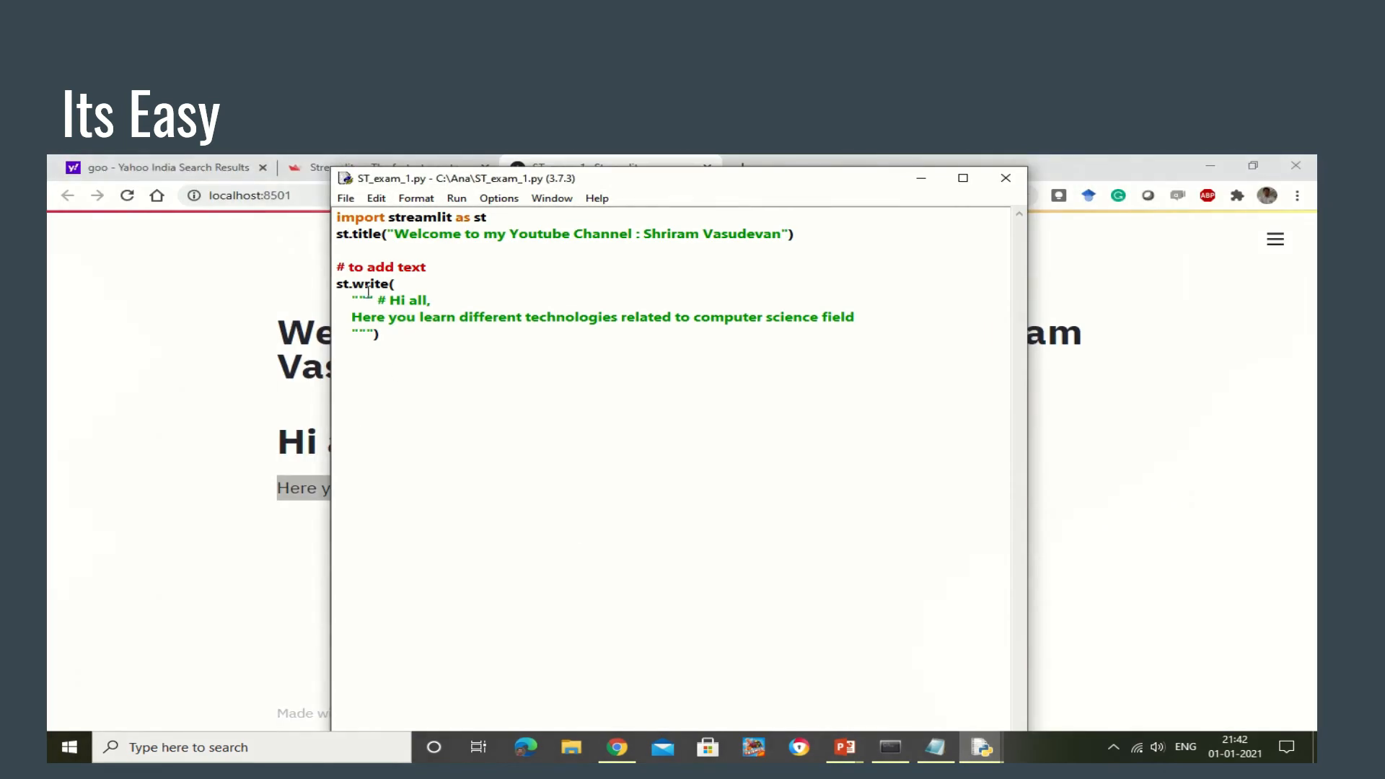
mouse_move(811, 459)
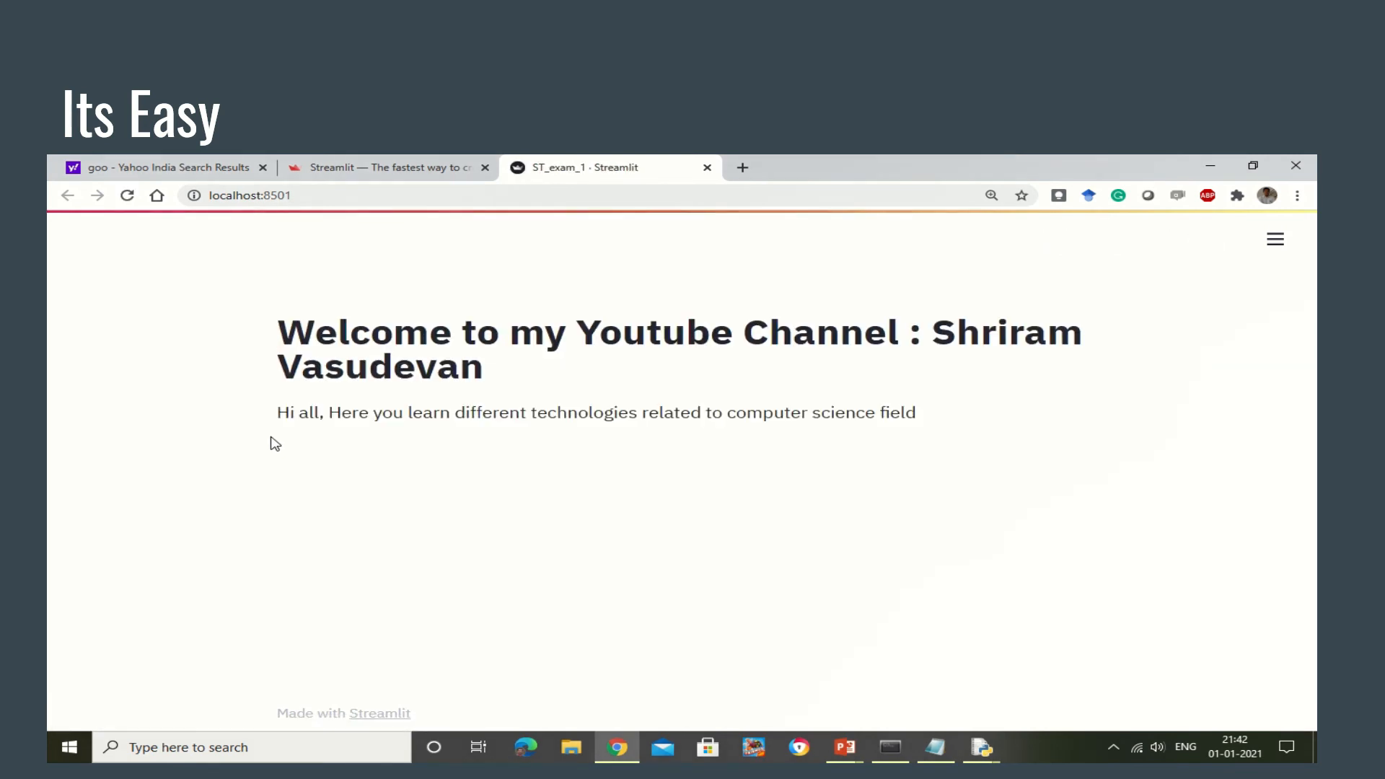
left_click_drag(277, 313, 916, 424)
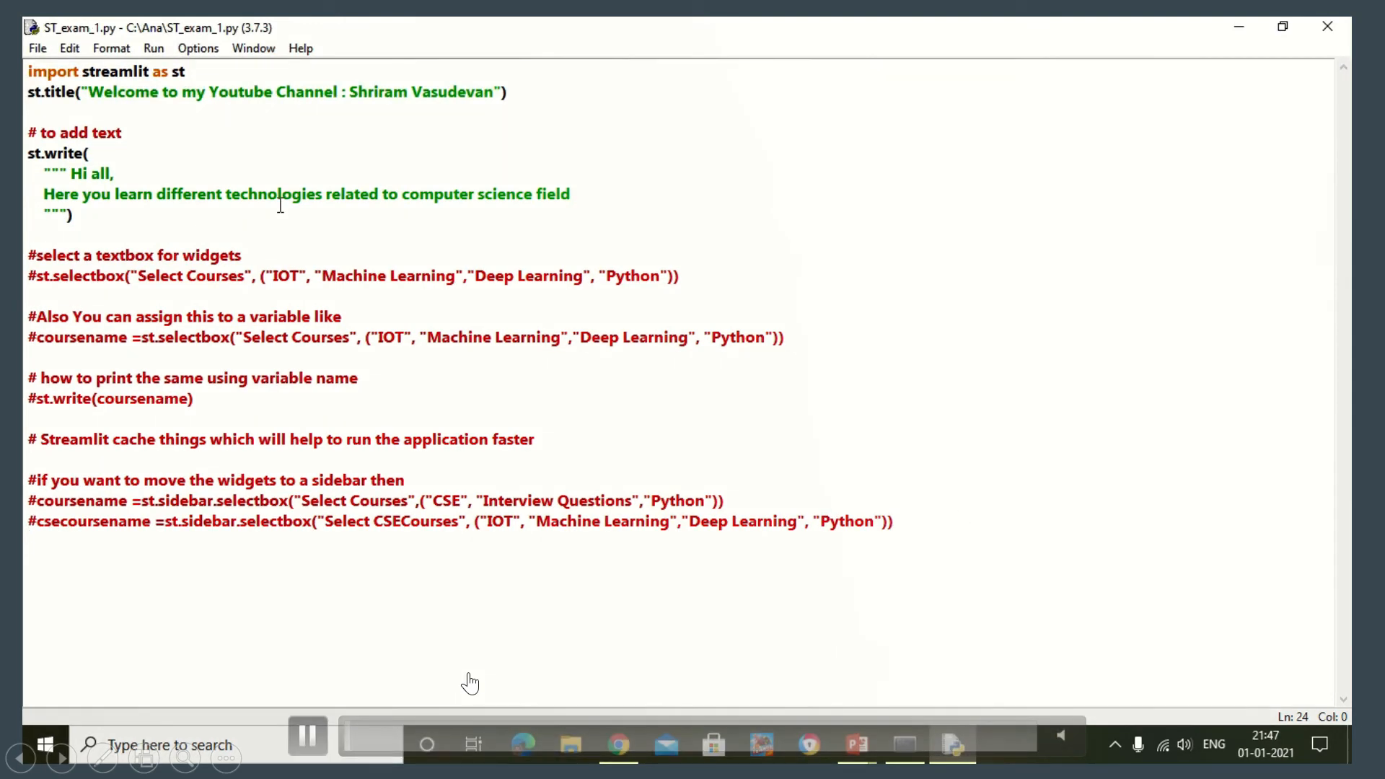
Add commented st.selectbox, st.write(coursename) and st.sidebar.selectbox example lines
left_click(903, 744)
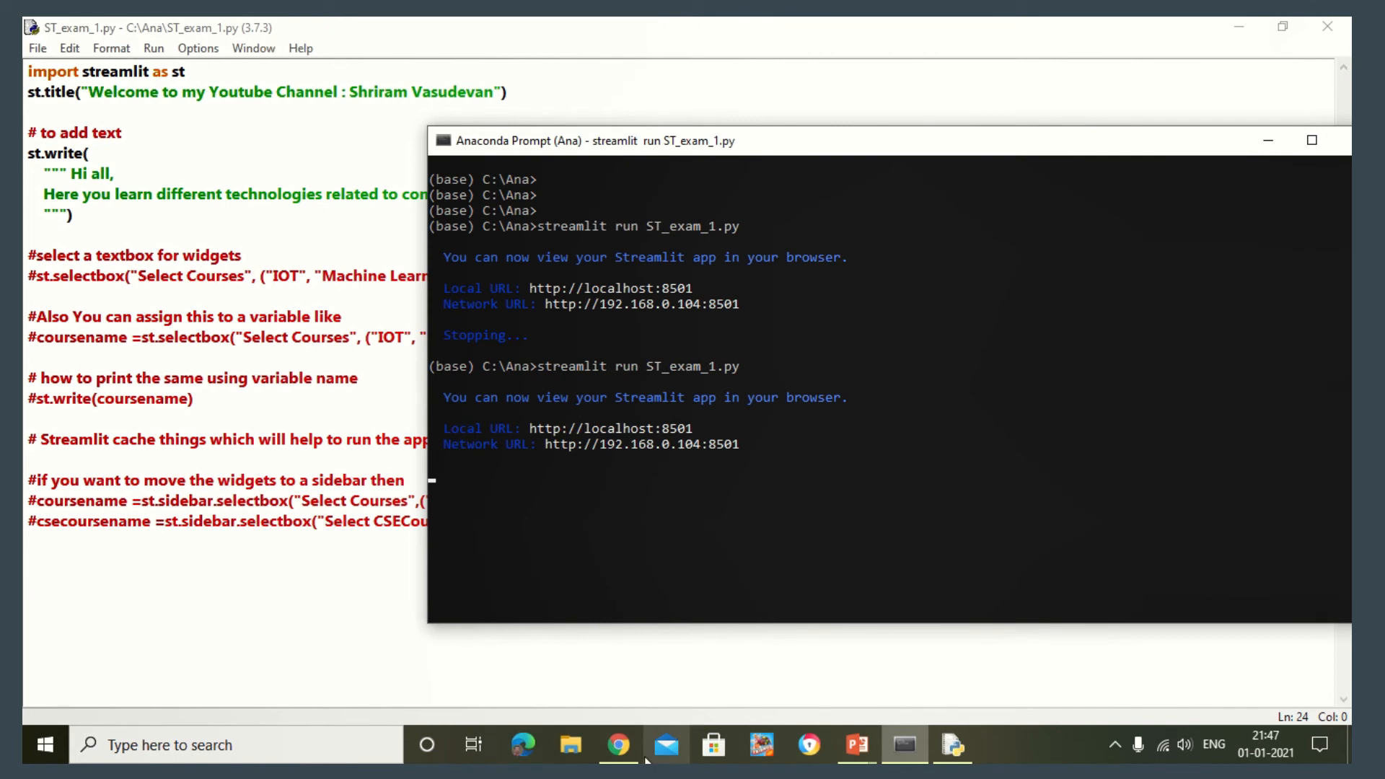
Stop the server with Ctrl+C and relaunch ST_exam_1.py at localhost:8501
left_click(617, 744)
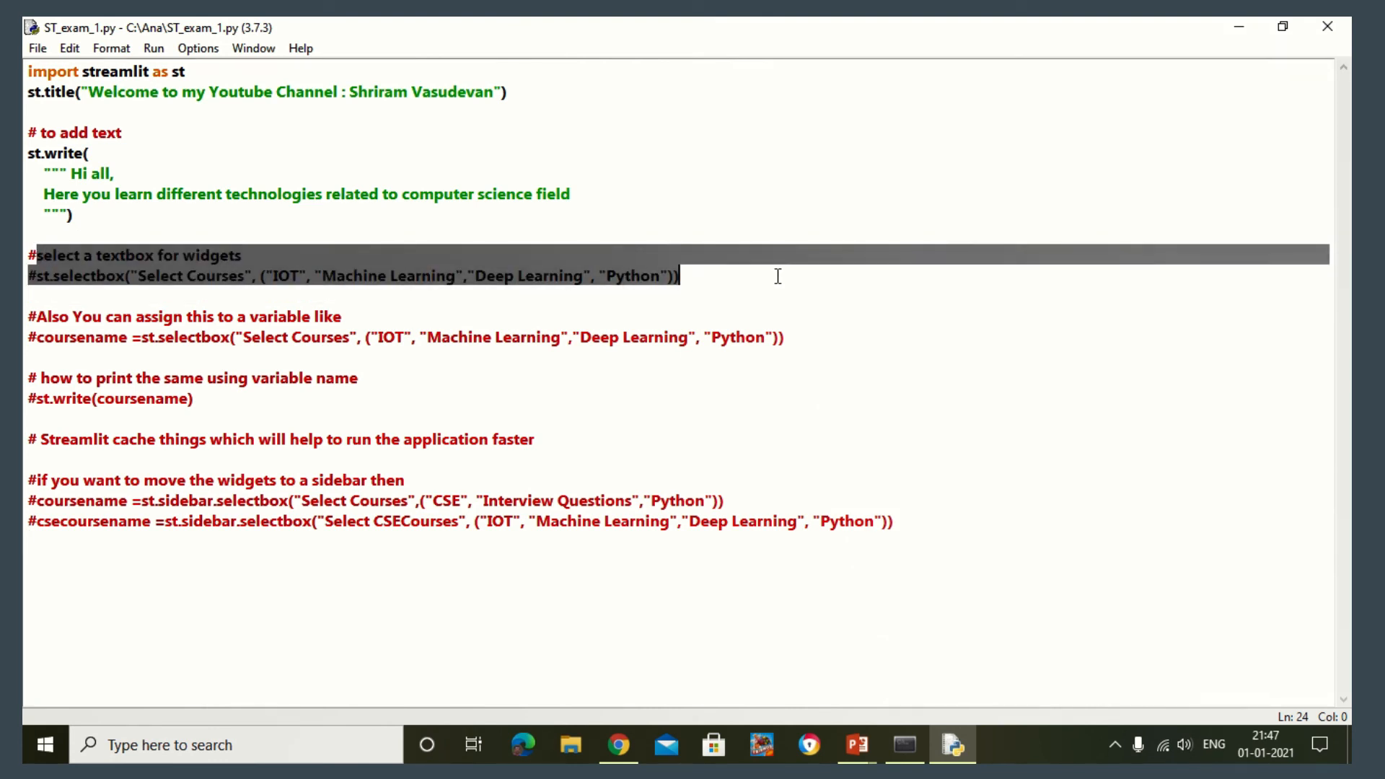
Uncomment the Select Courses selectbox line (IOT, Machine Learning, Deep Learning, Python) and save
left_click(321, 356)
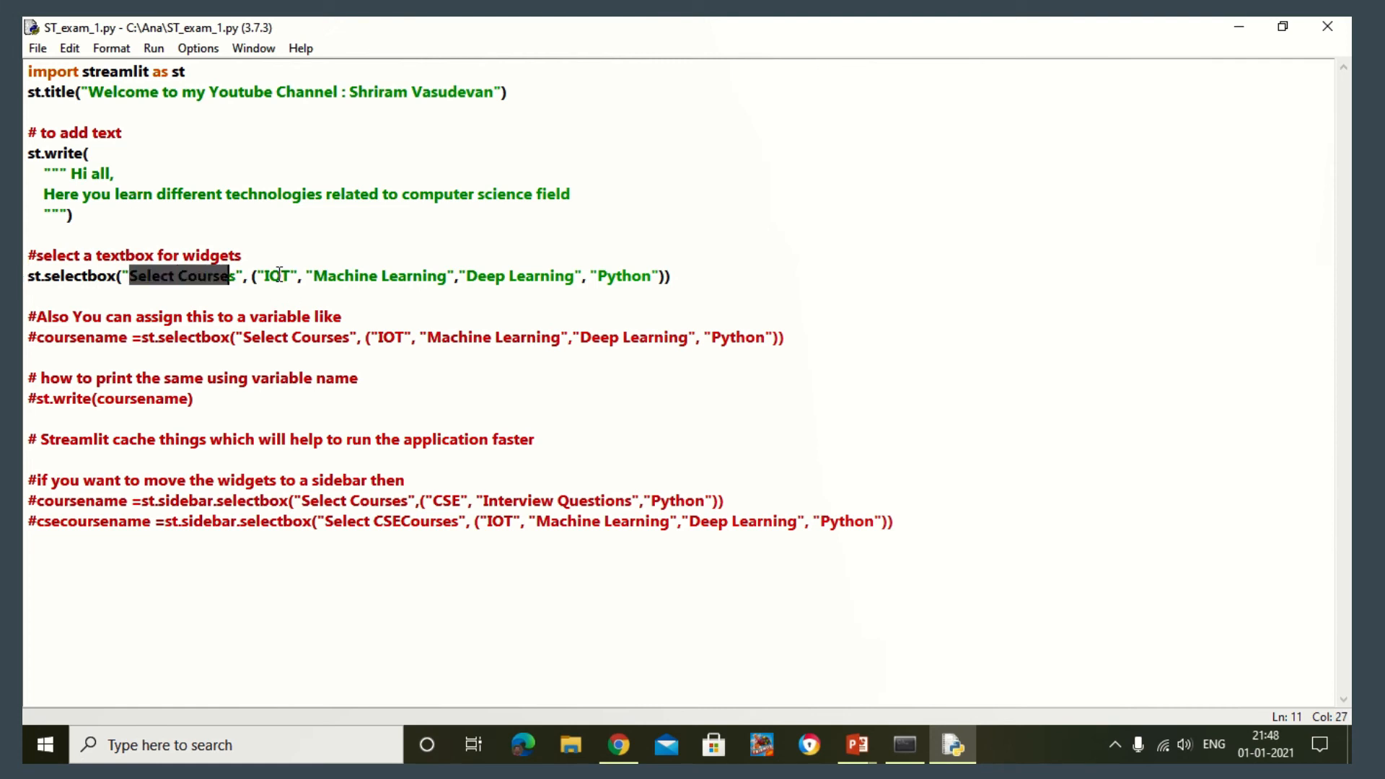
double_click(541, 276)
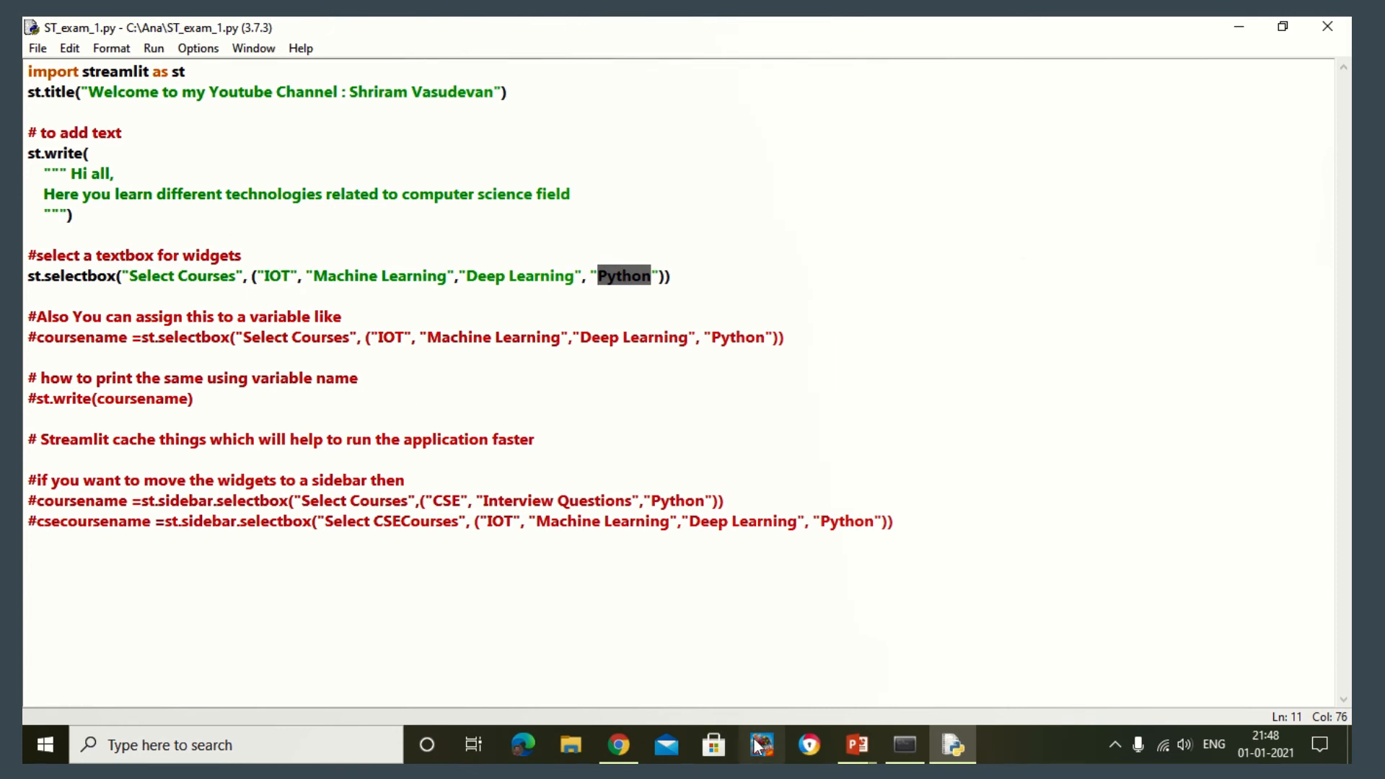
left_click(617, 744)
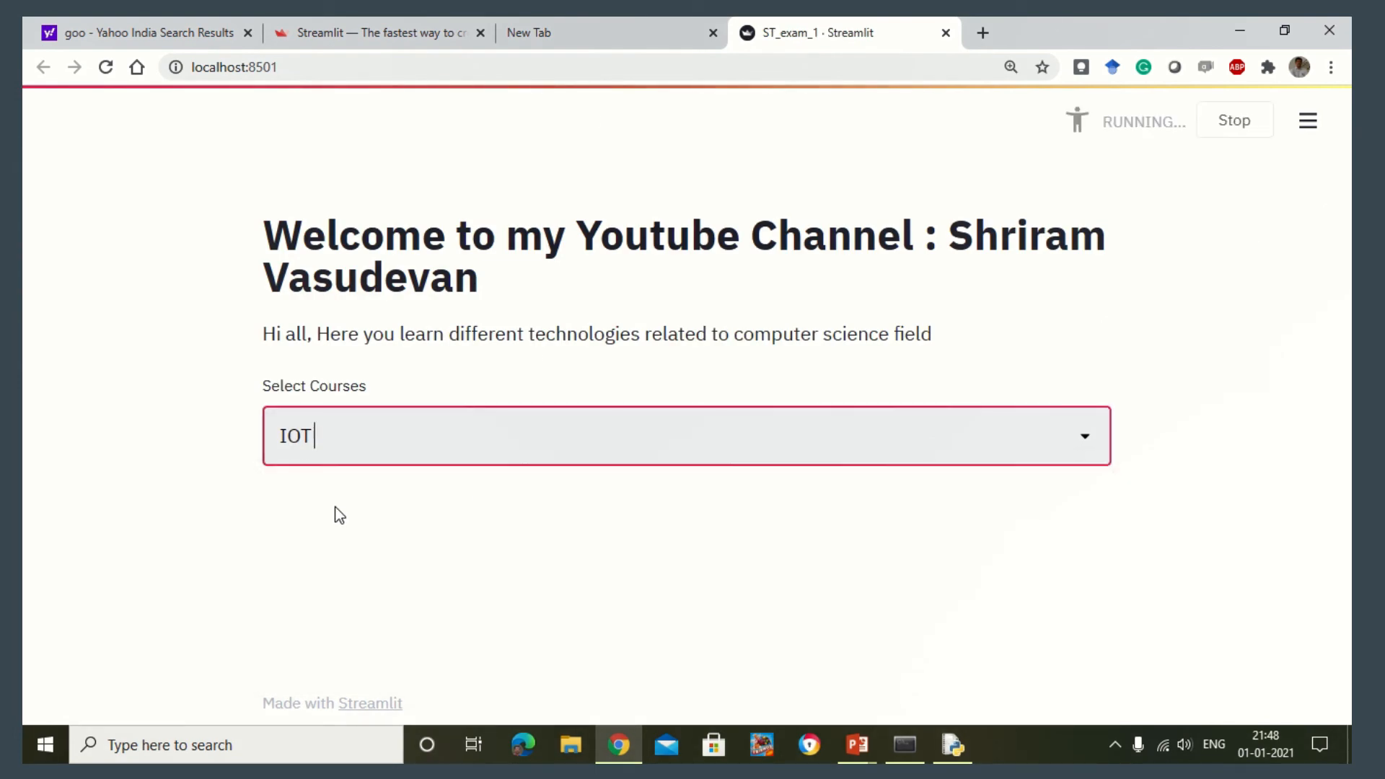
Choose Python from the Select Courses dropdown and return to the script
left_click(686, 435)
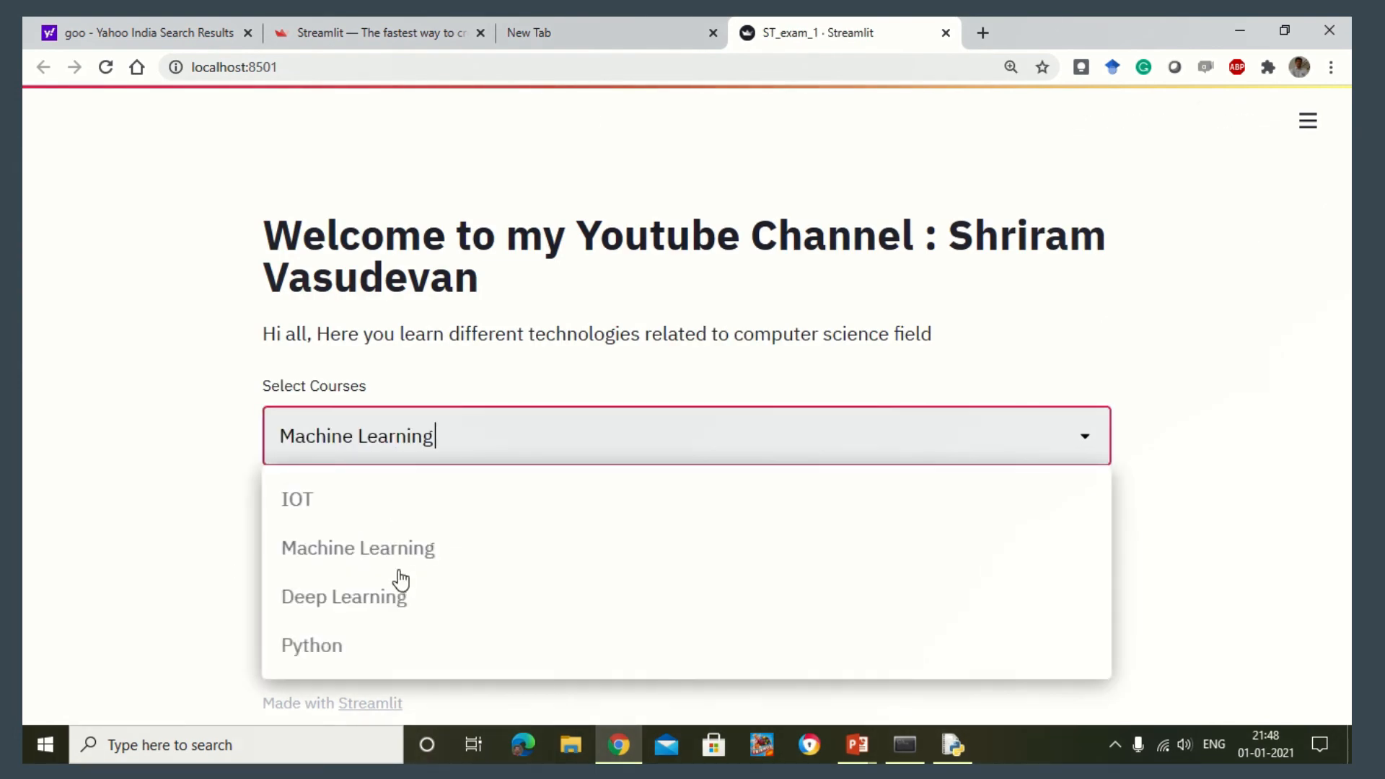
left_click(312, 644)
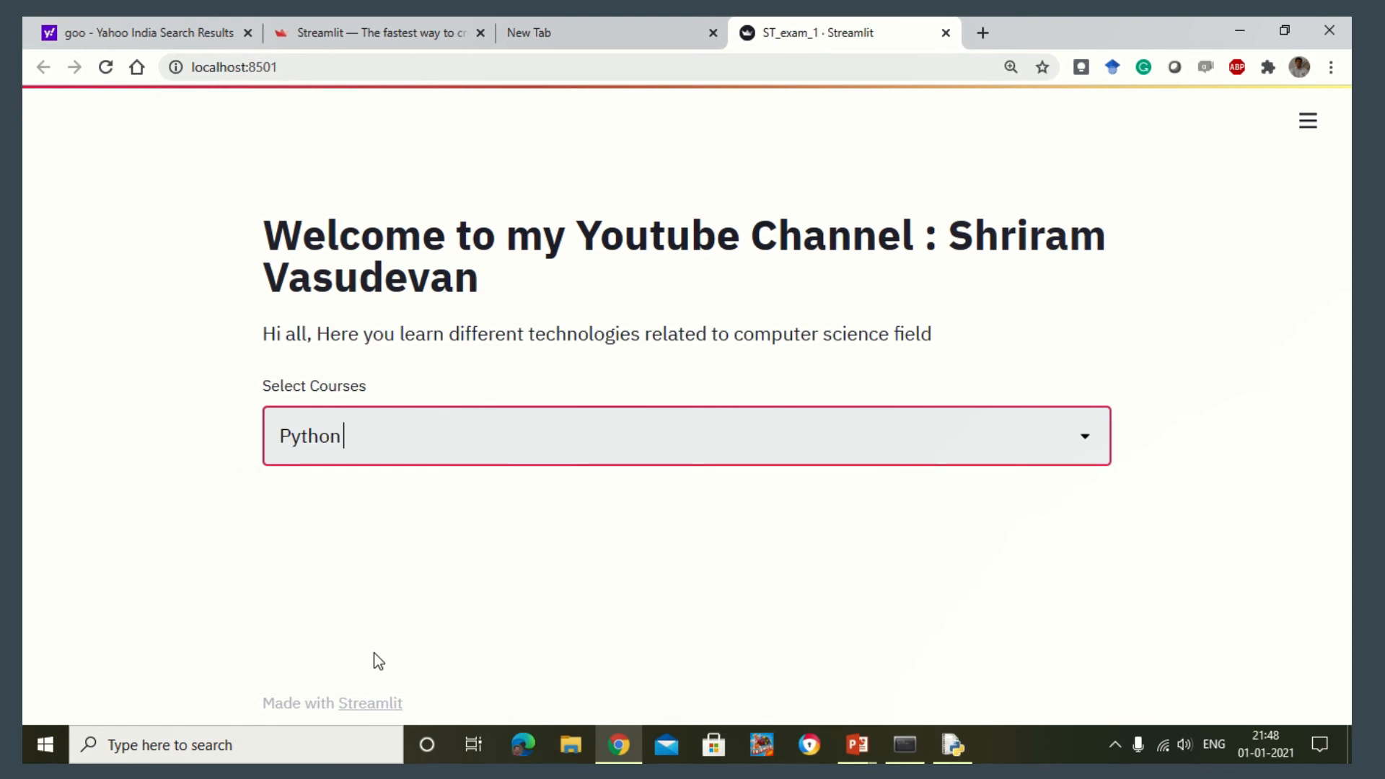
left_click(952, 744)
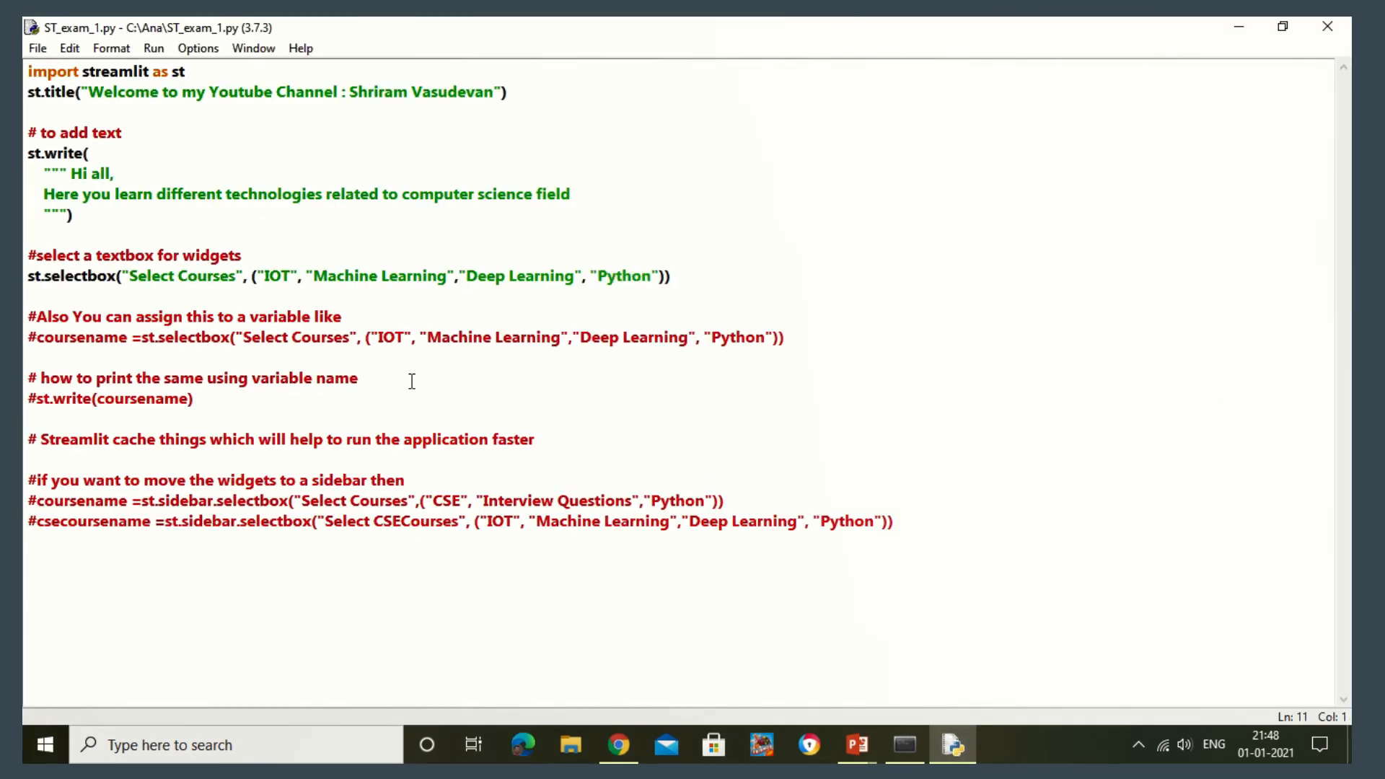
Uncomment the plain st.selectbox and coursename assignment lines and save the script
type("#")
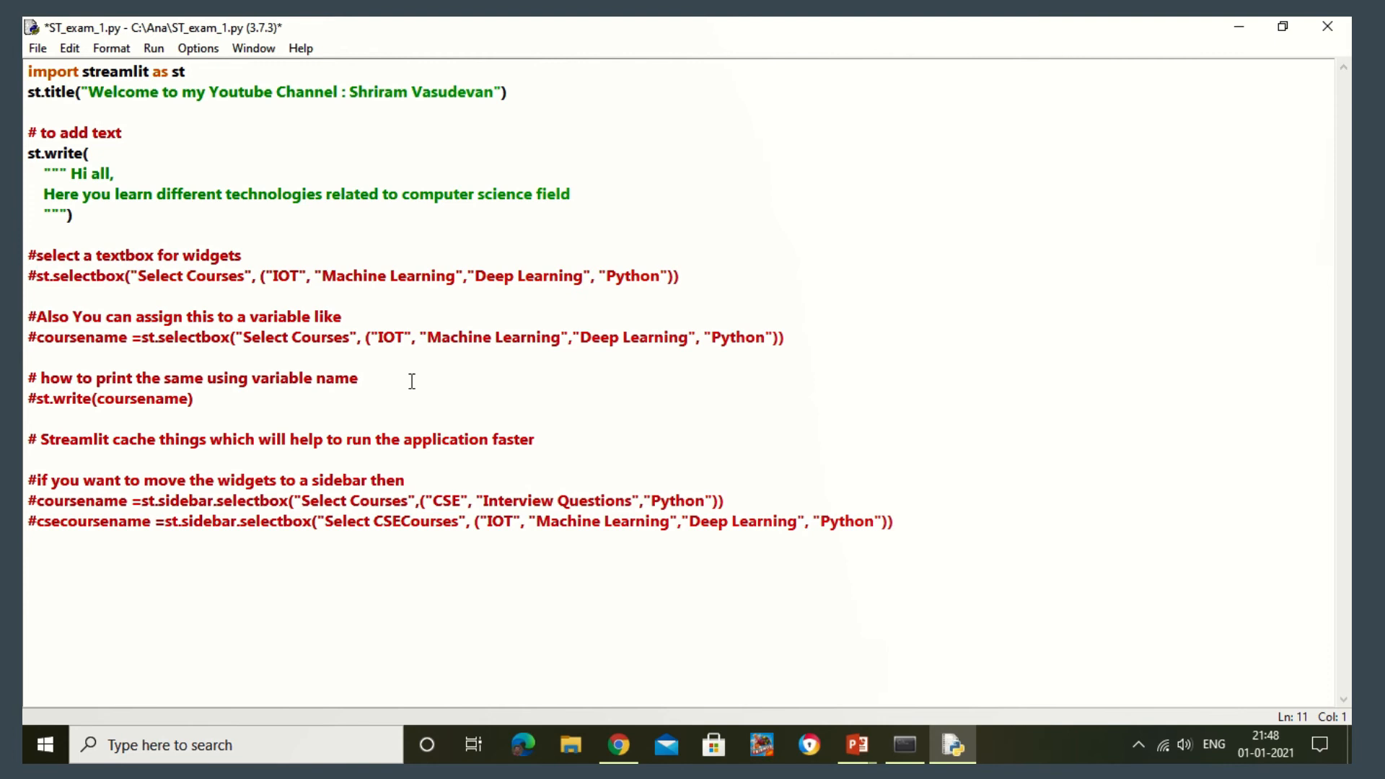
left_click(35, 275)
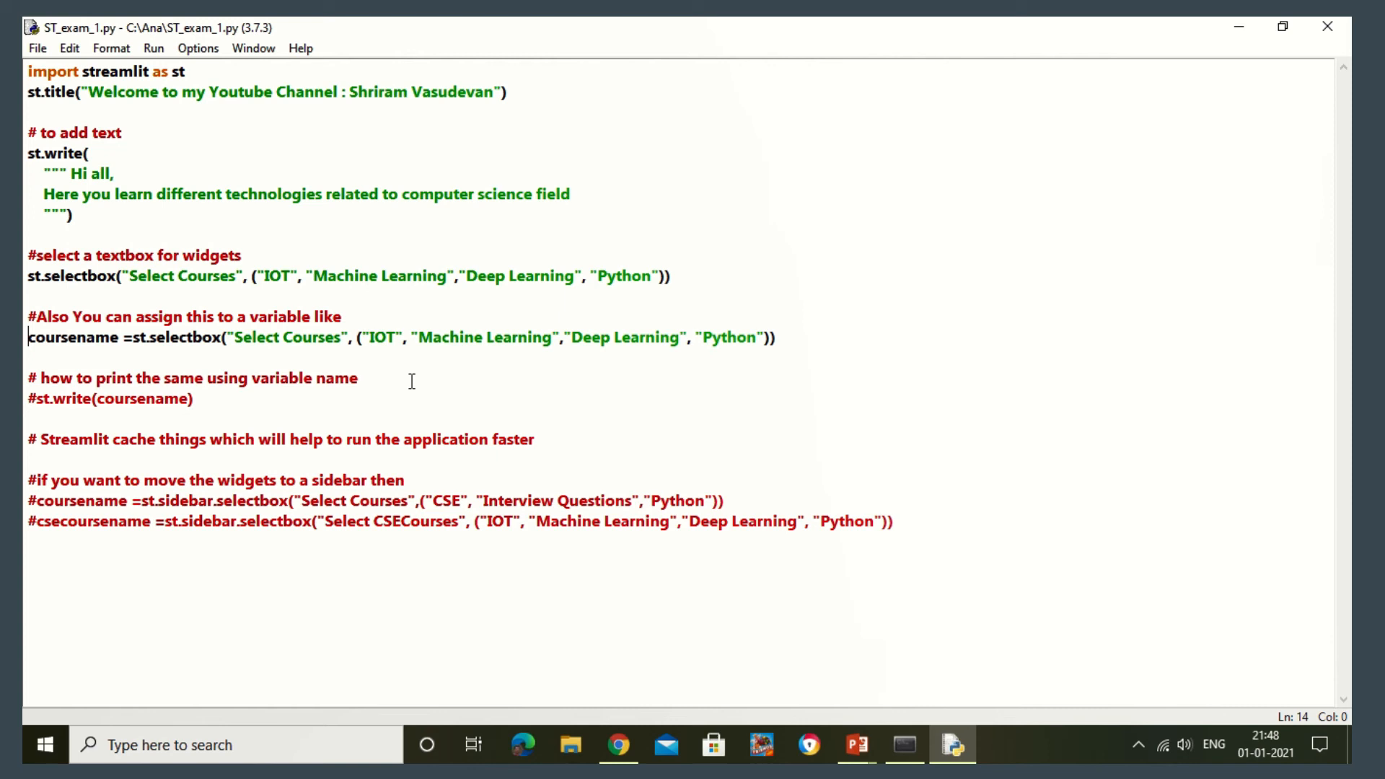
left_click_drag(251, 336, 776, 336)
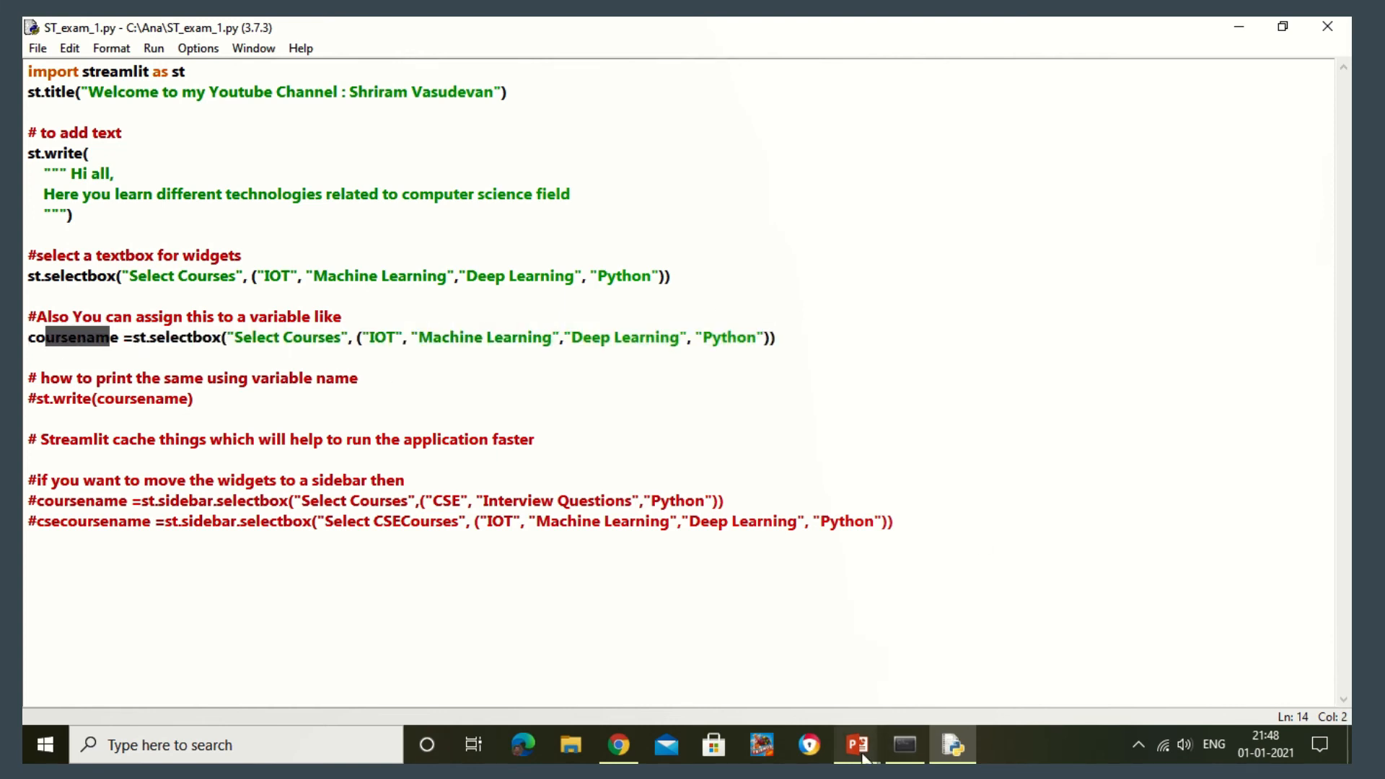
mouse_move(618, 745)
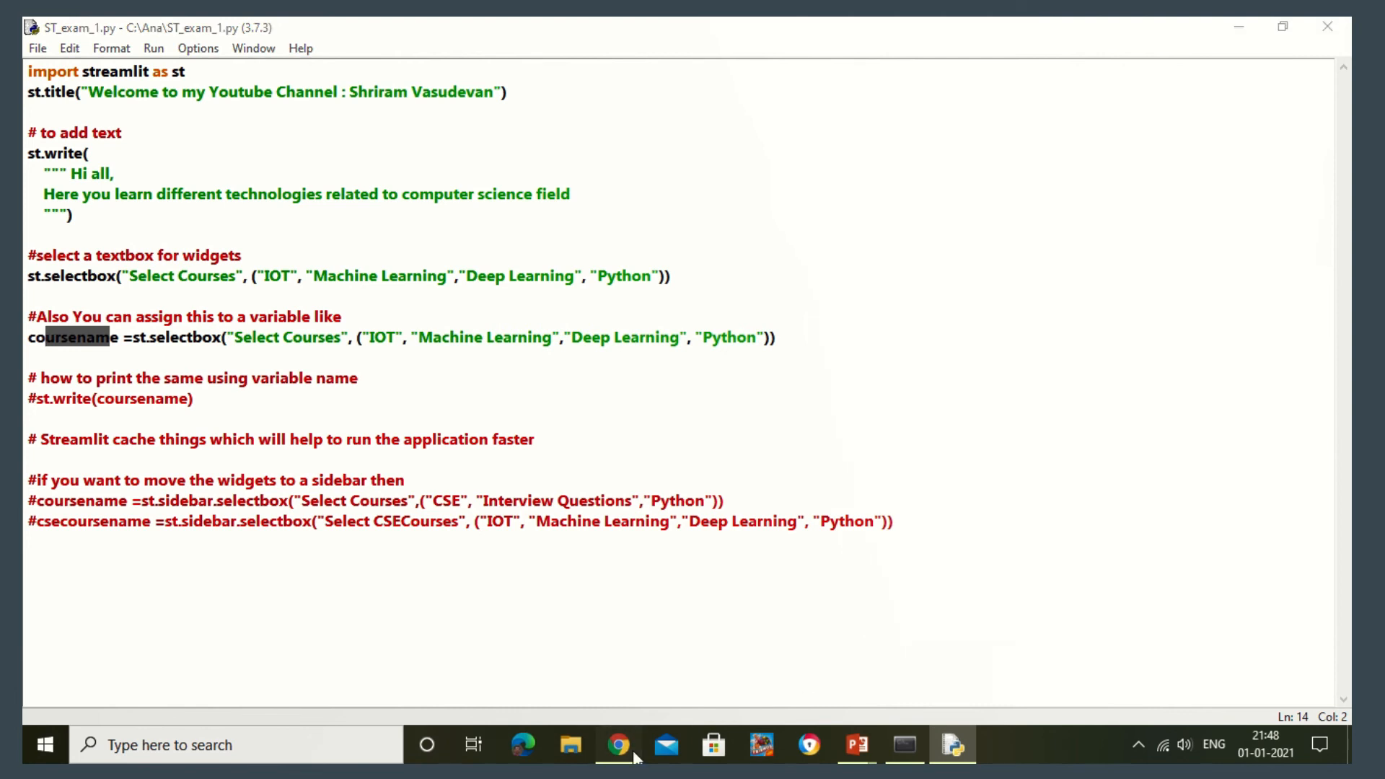
left_click(619, 744)
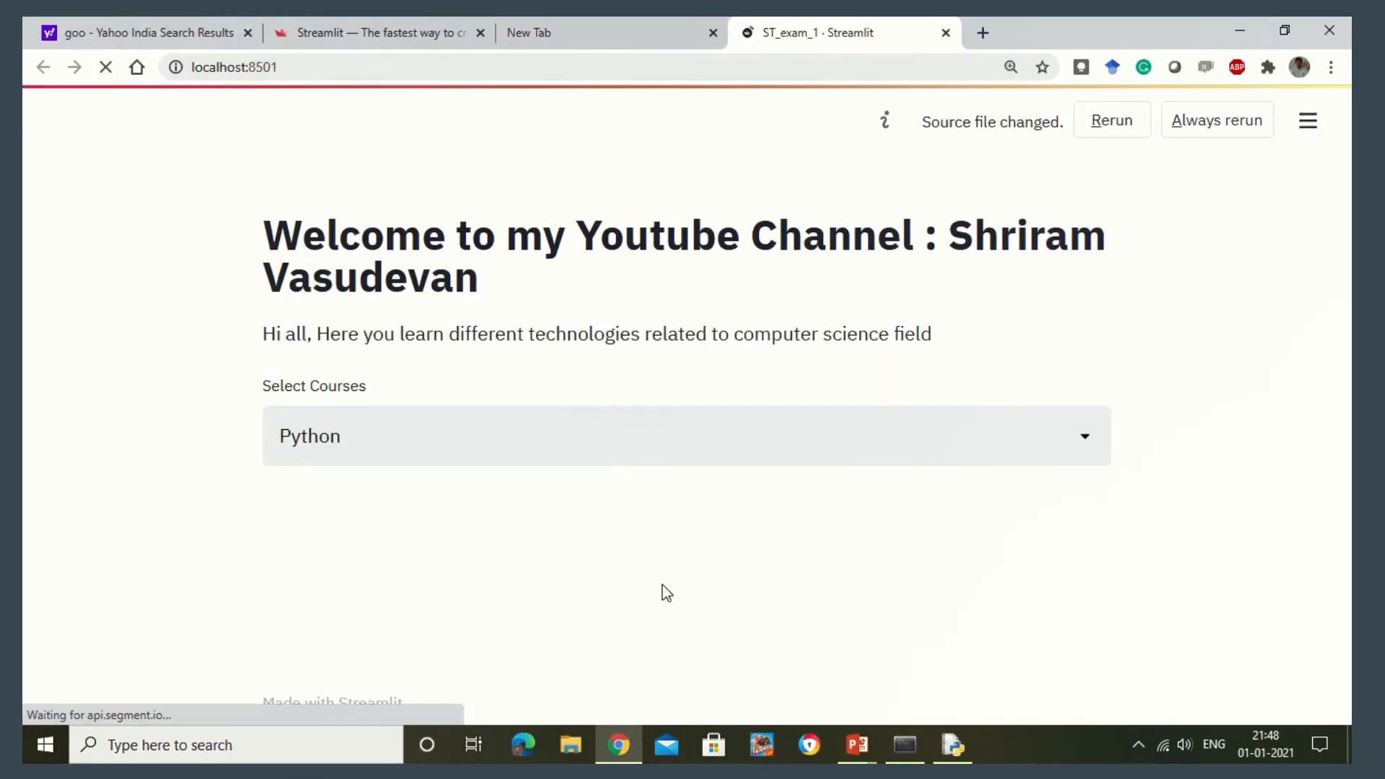
Rerun the Streamlit page against the edited script
left_click(1110, 120)
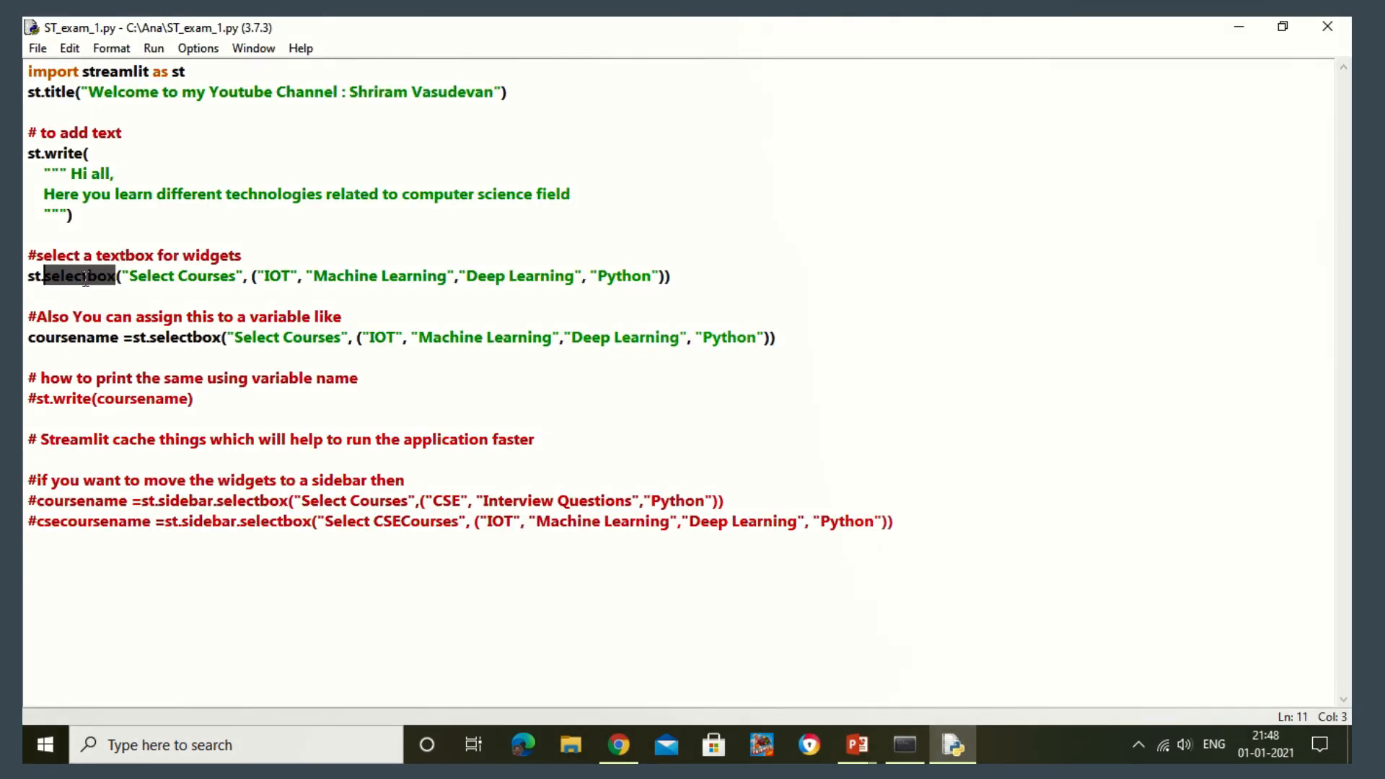
Inspect the first st.selectbox call behind the DuplicateWidgetID error
double_click(173, 336)
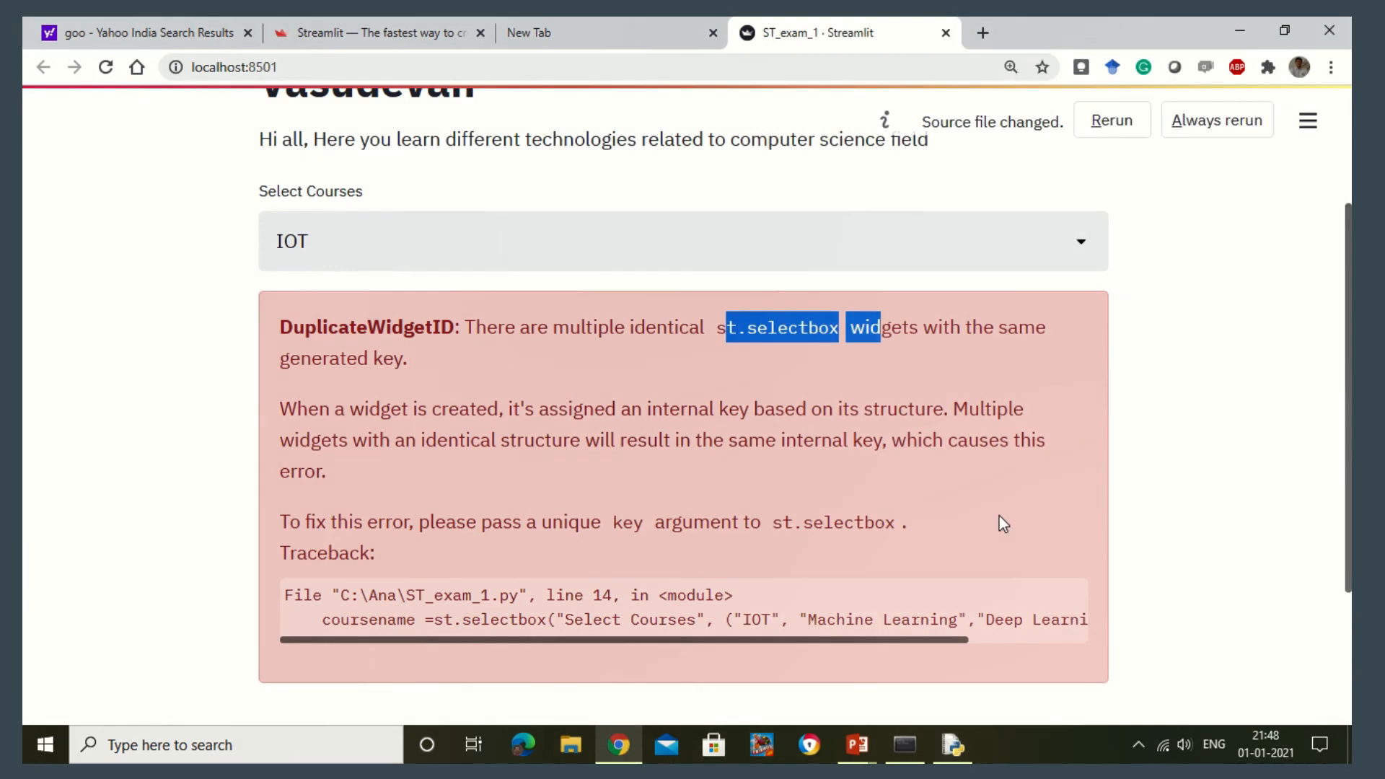
Comment out the duplicate st.selectbox, activate st.write(coursename), and return to the Streamlit page
left_click(1110, 120)
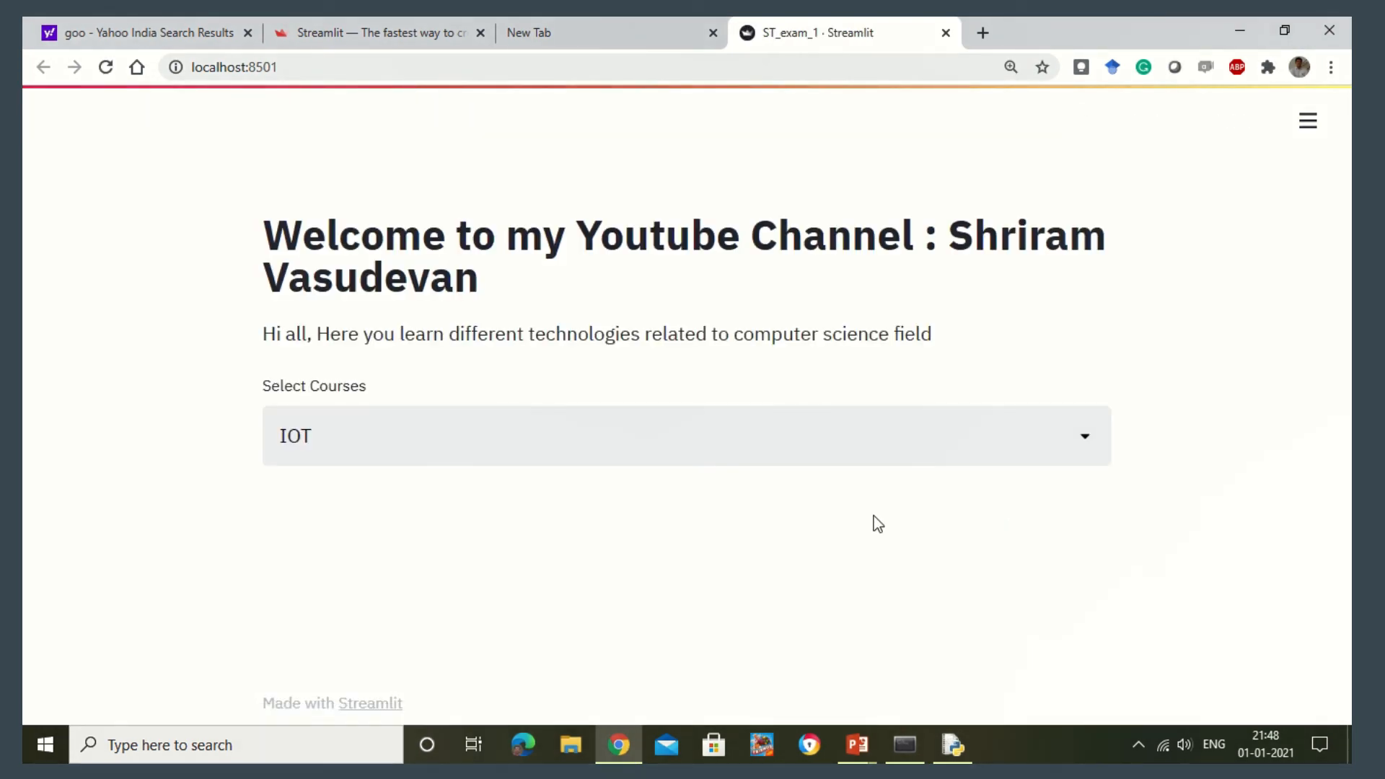
type("Machine Learning\",\"Deep Learning\", \"Python\"))")
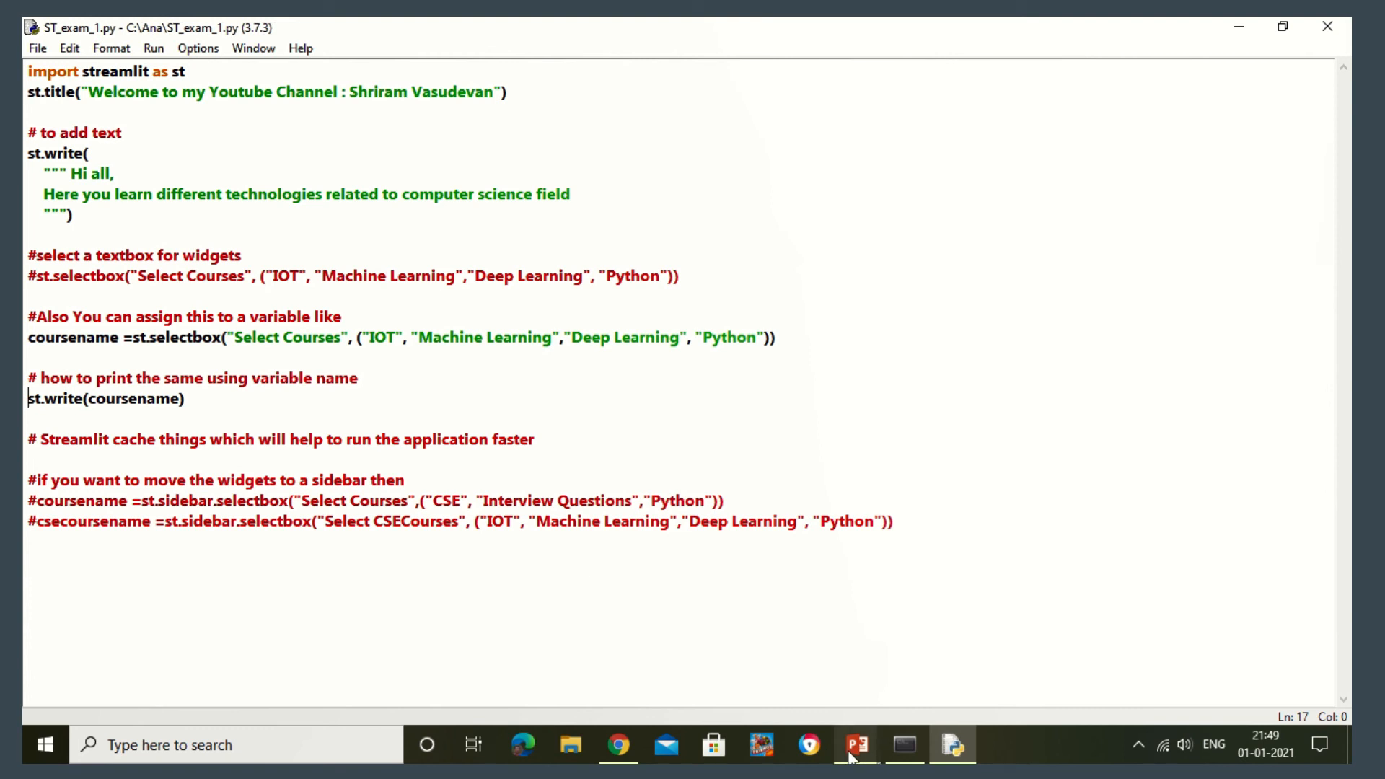
left_click(617, 744)
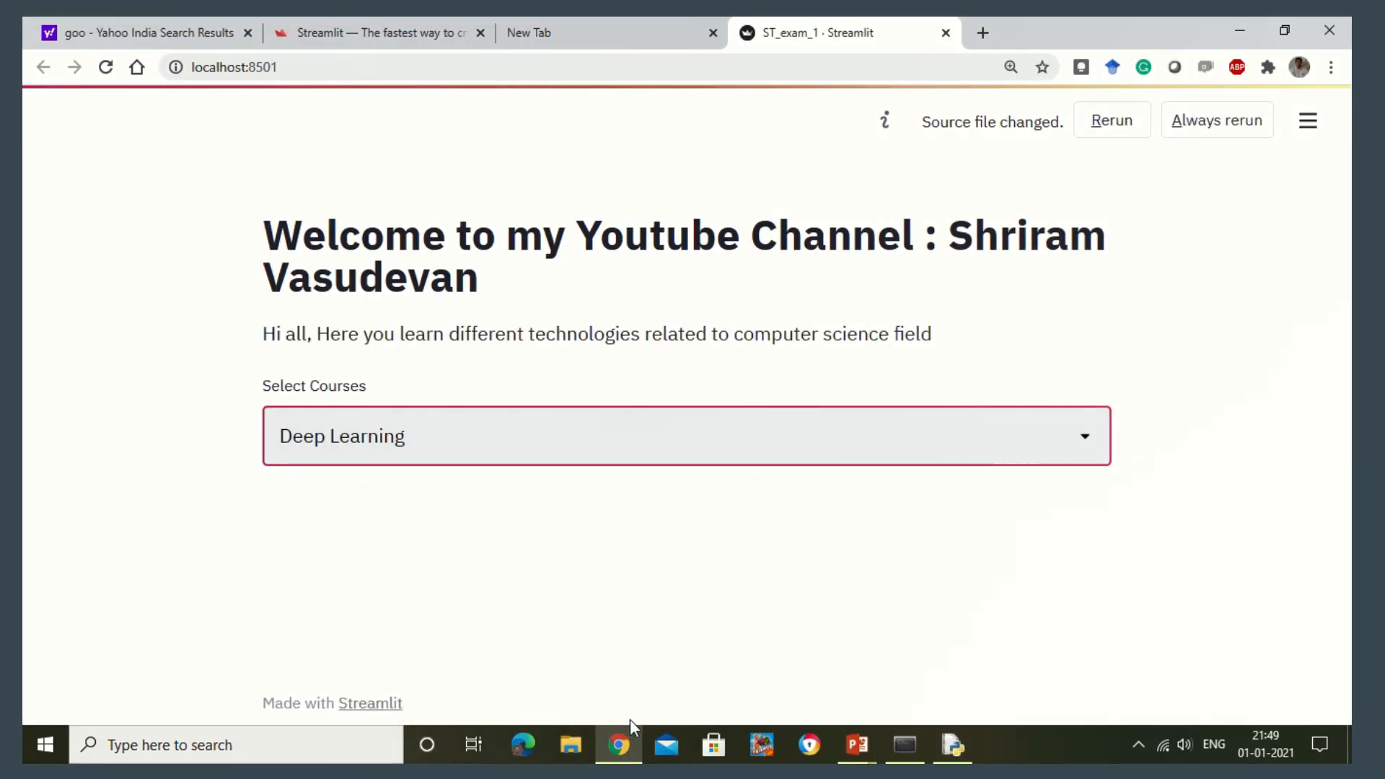
Rerun the app and choose another course so its name is echoed below Select Courses
left_click(1111, 120)
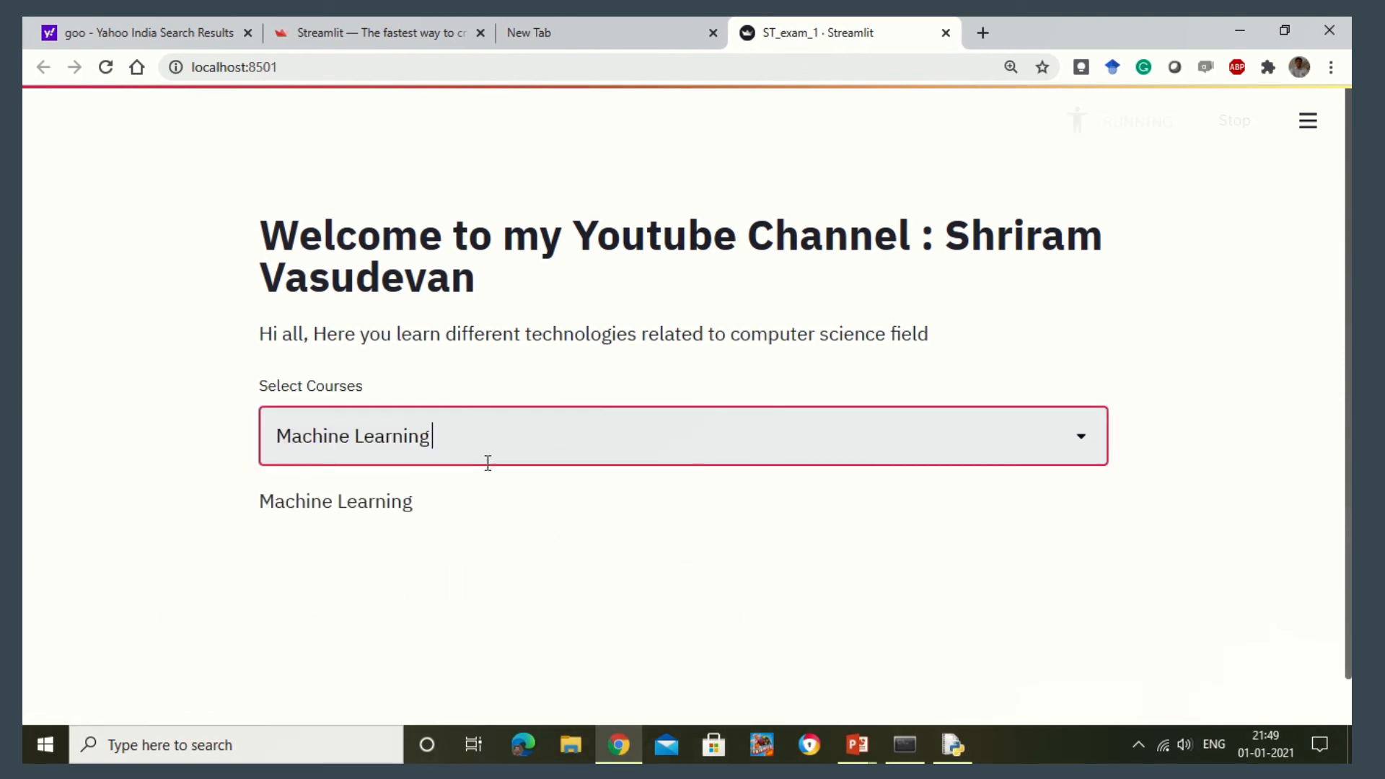
left_click(682, 436)
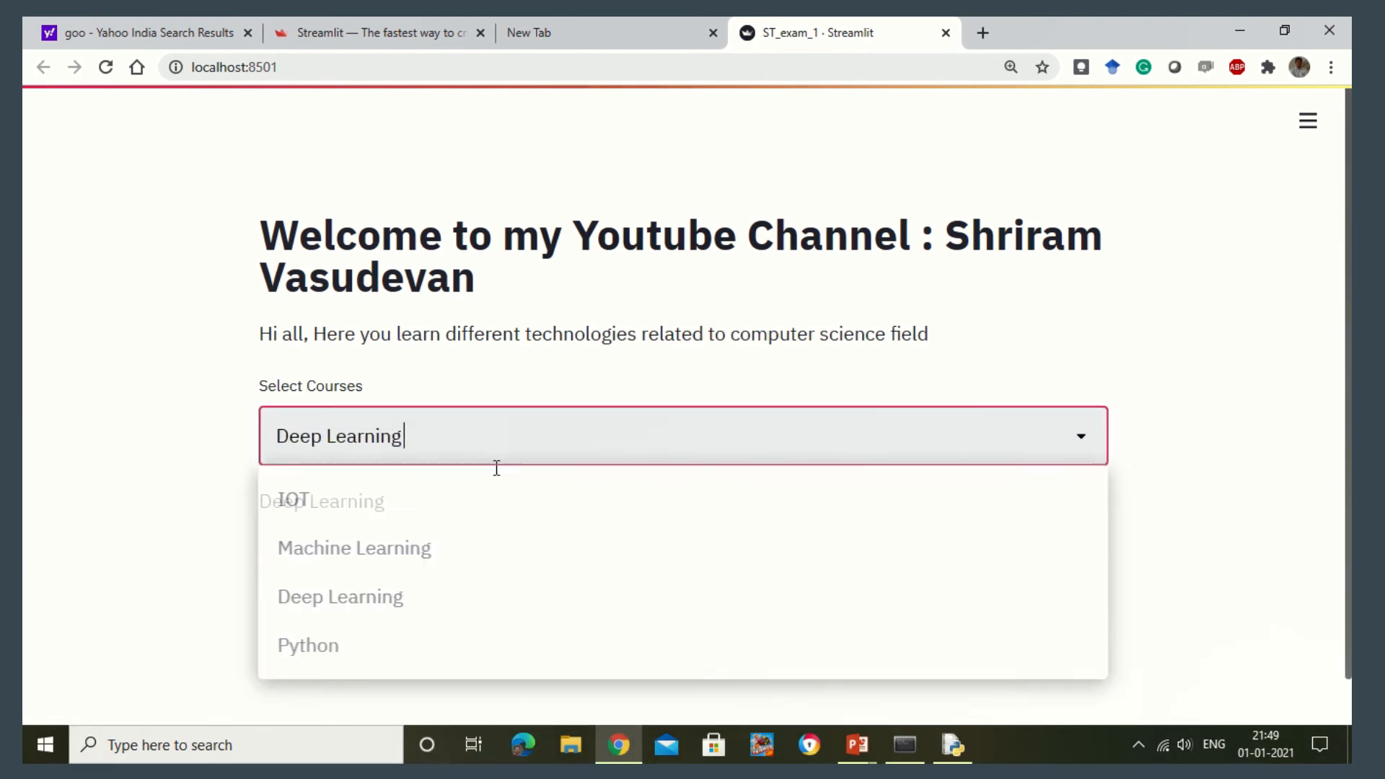
left_click(307, 644)
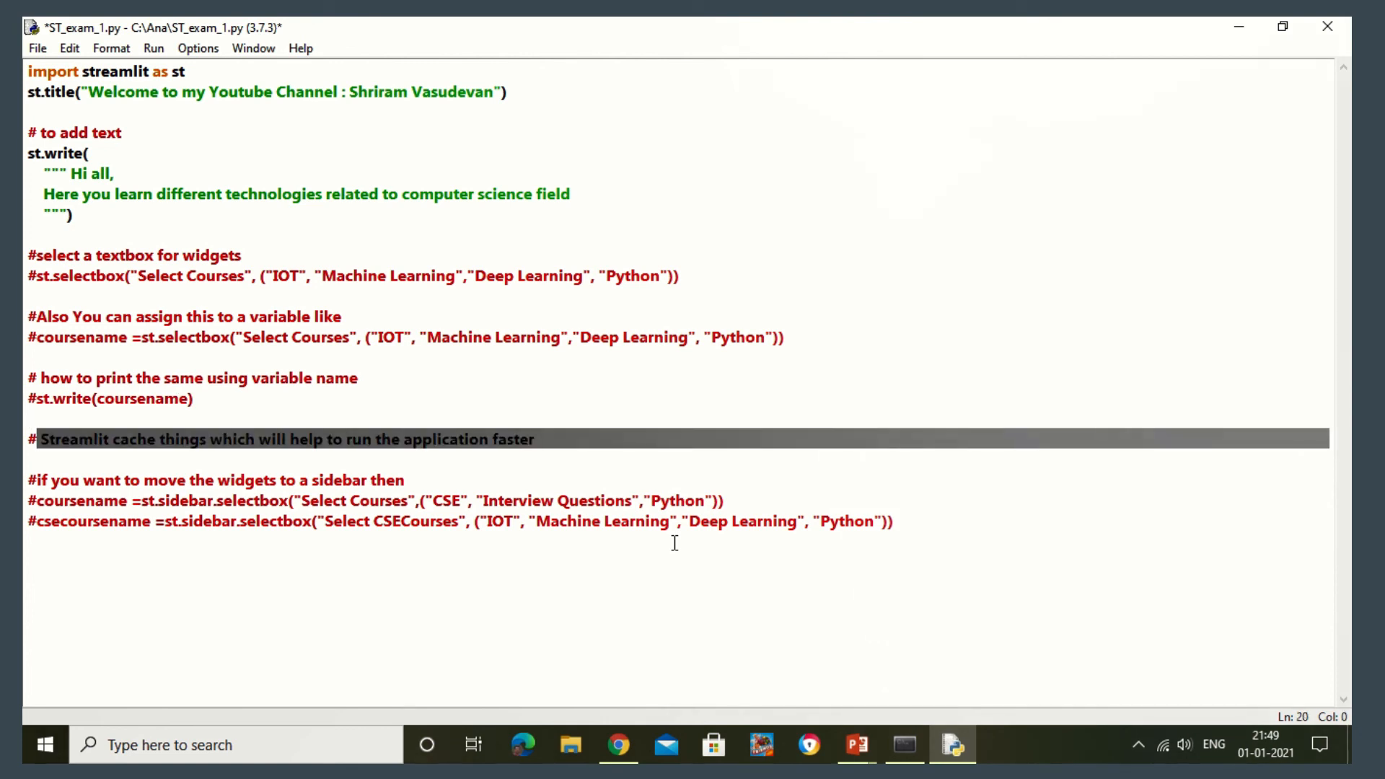
Uncomment the st.sidebar.selectbox coursename line, save the script, and view the app in Chrome
left_click(33, 479)
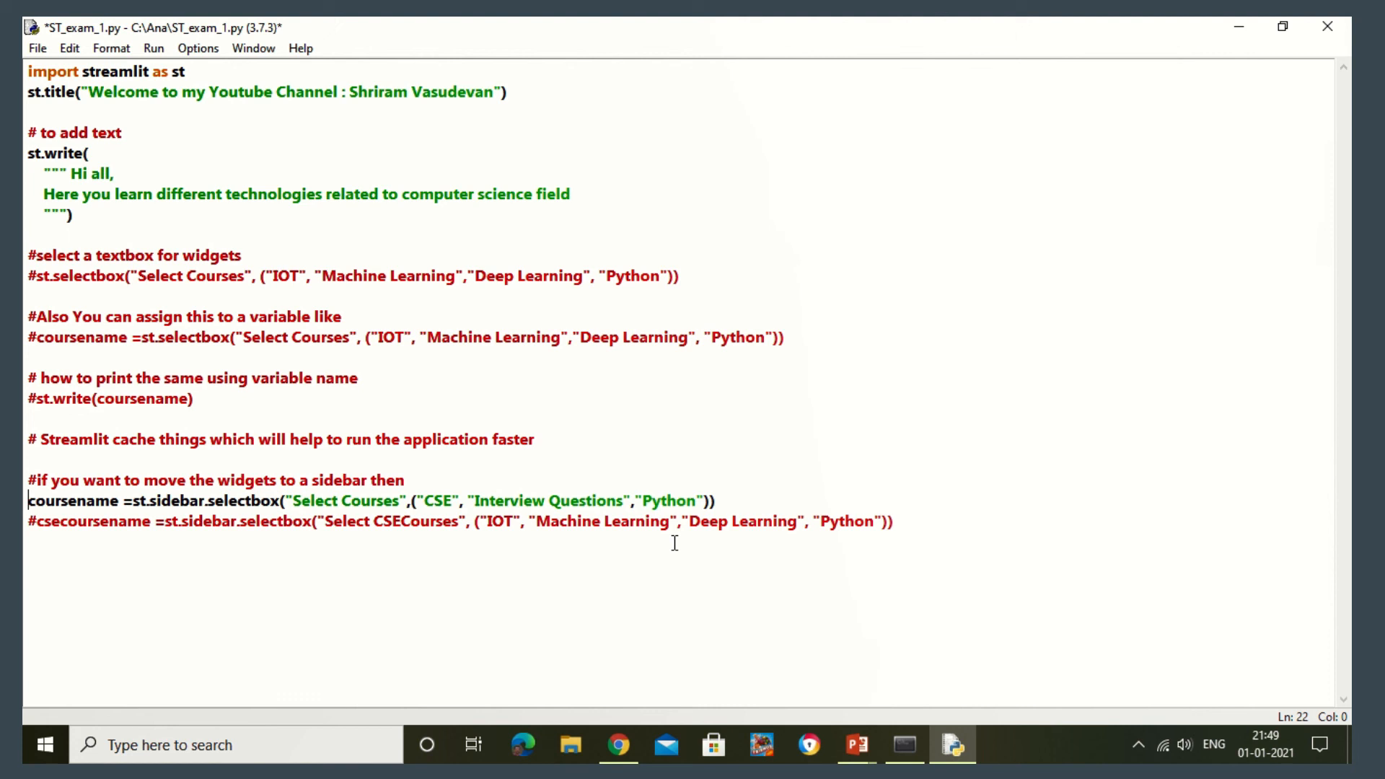
key("ctrl+s")
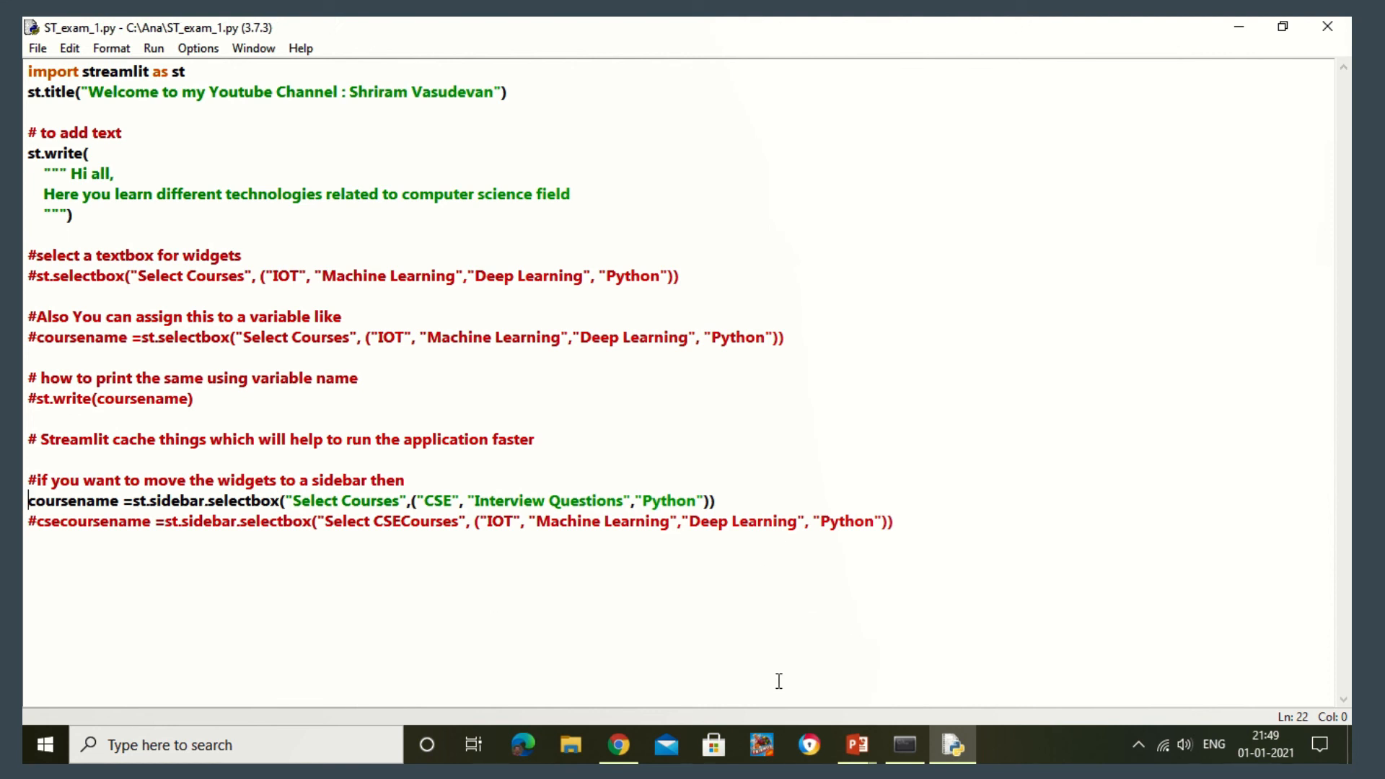
left_click(617, 745)
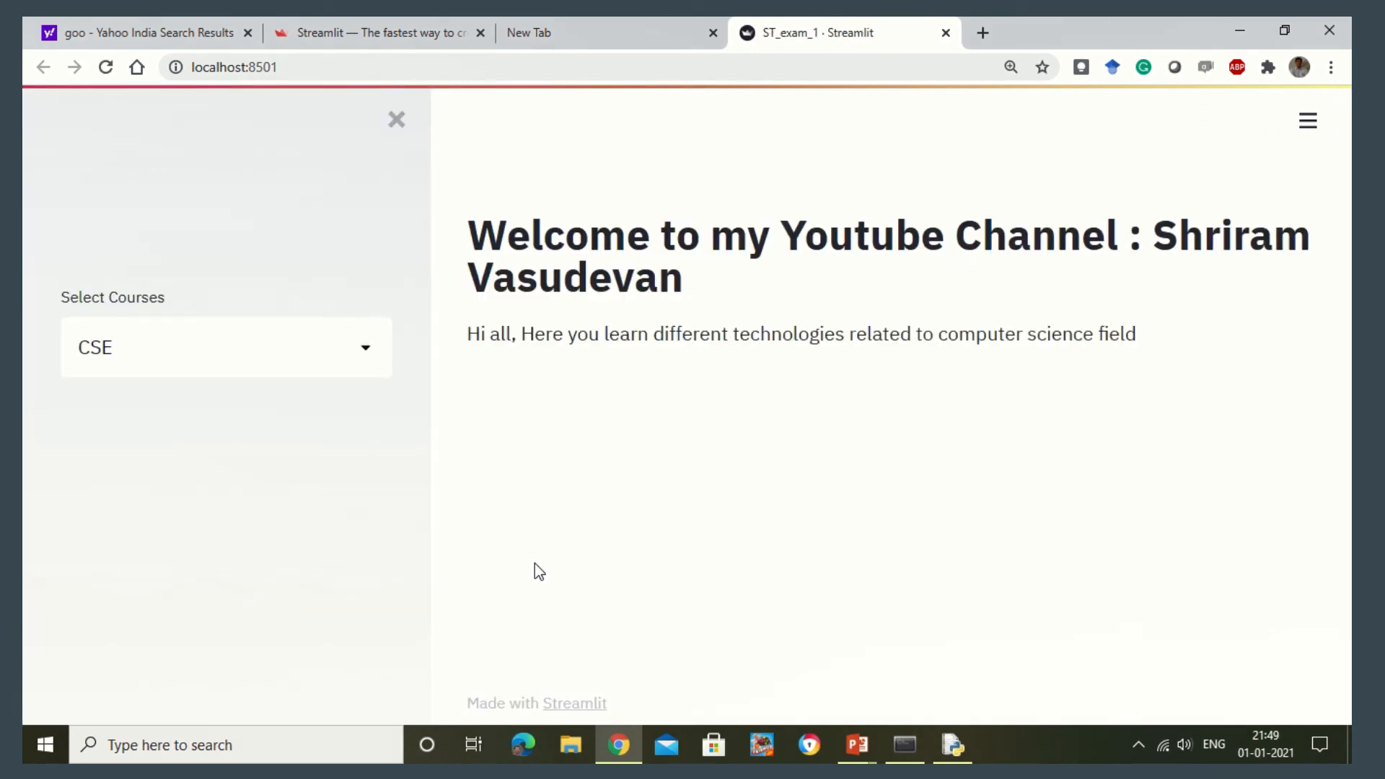
Try Interview Questions and Python in the sidebar course box, then enable and save the csecoursename sidebar line
left_click(225, 346)
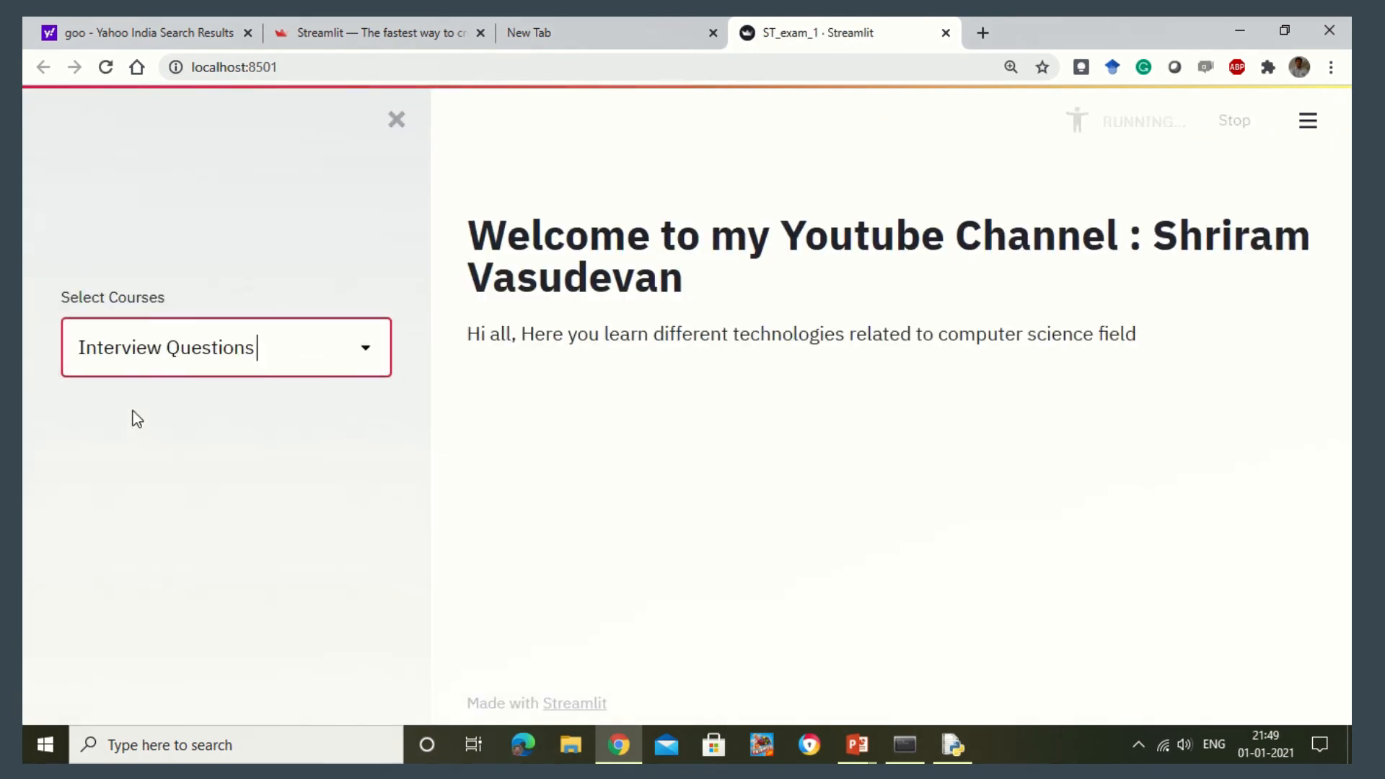
left_click(225, 346)
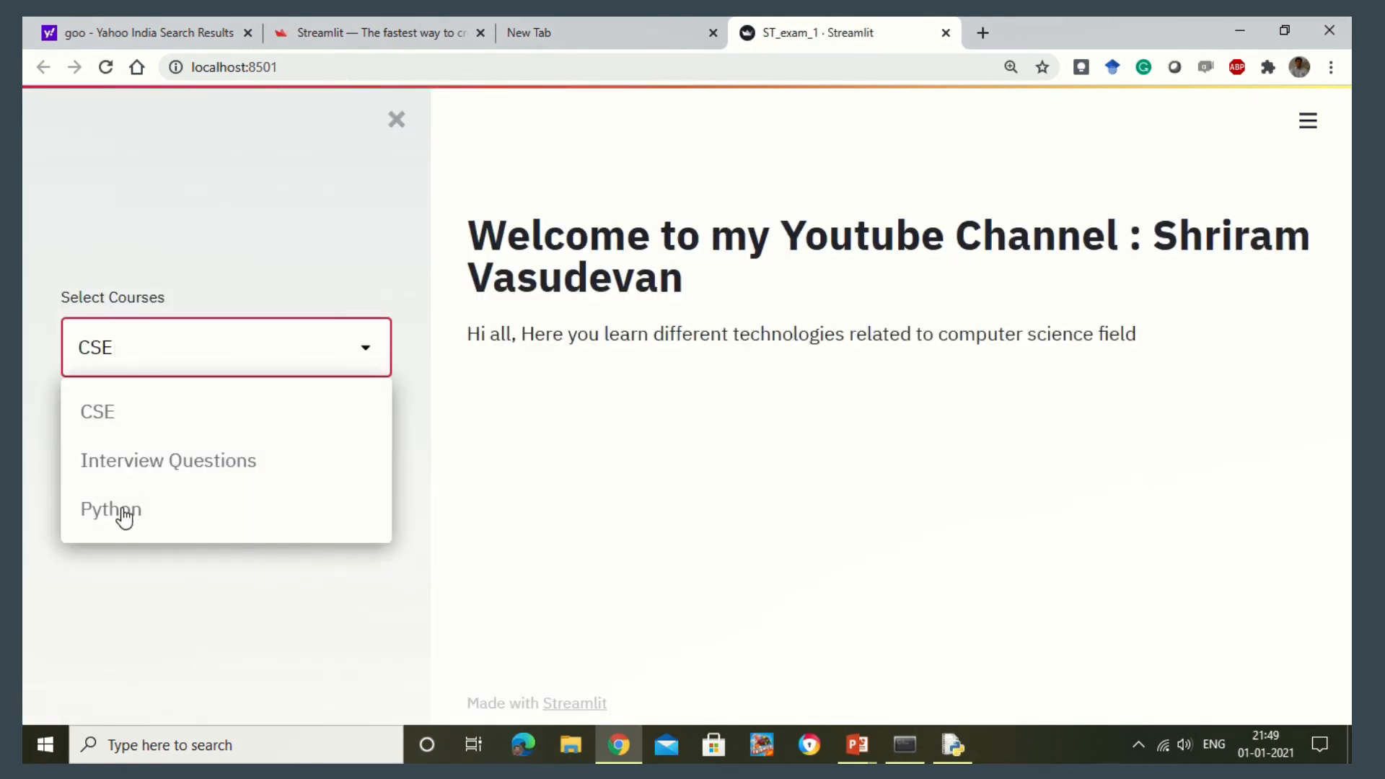
left_click(111, 509)
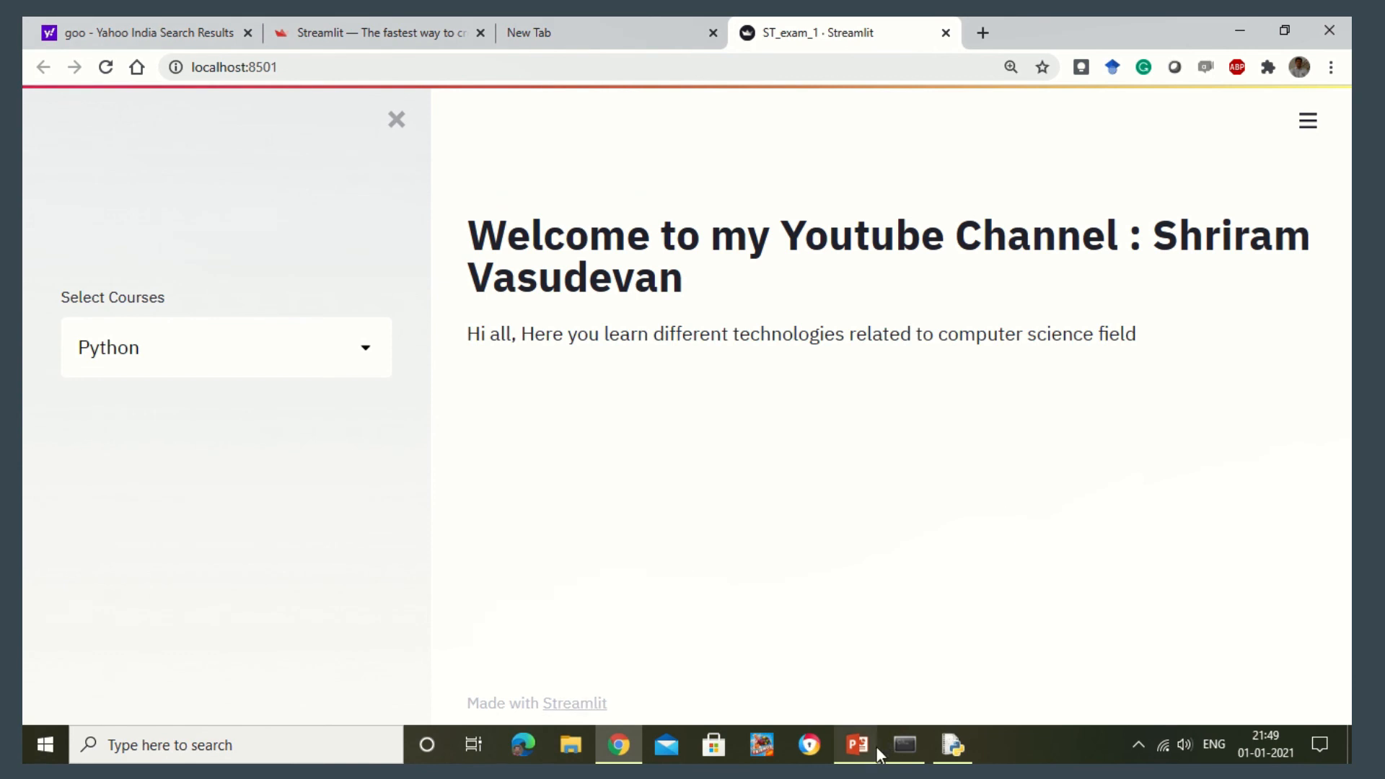
left_click(952, 744)
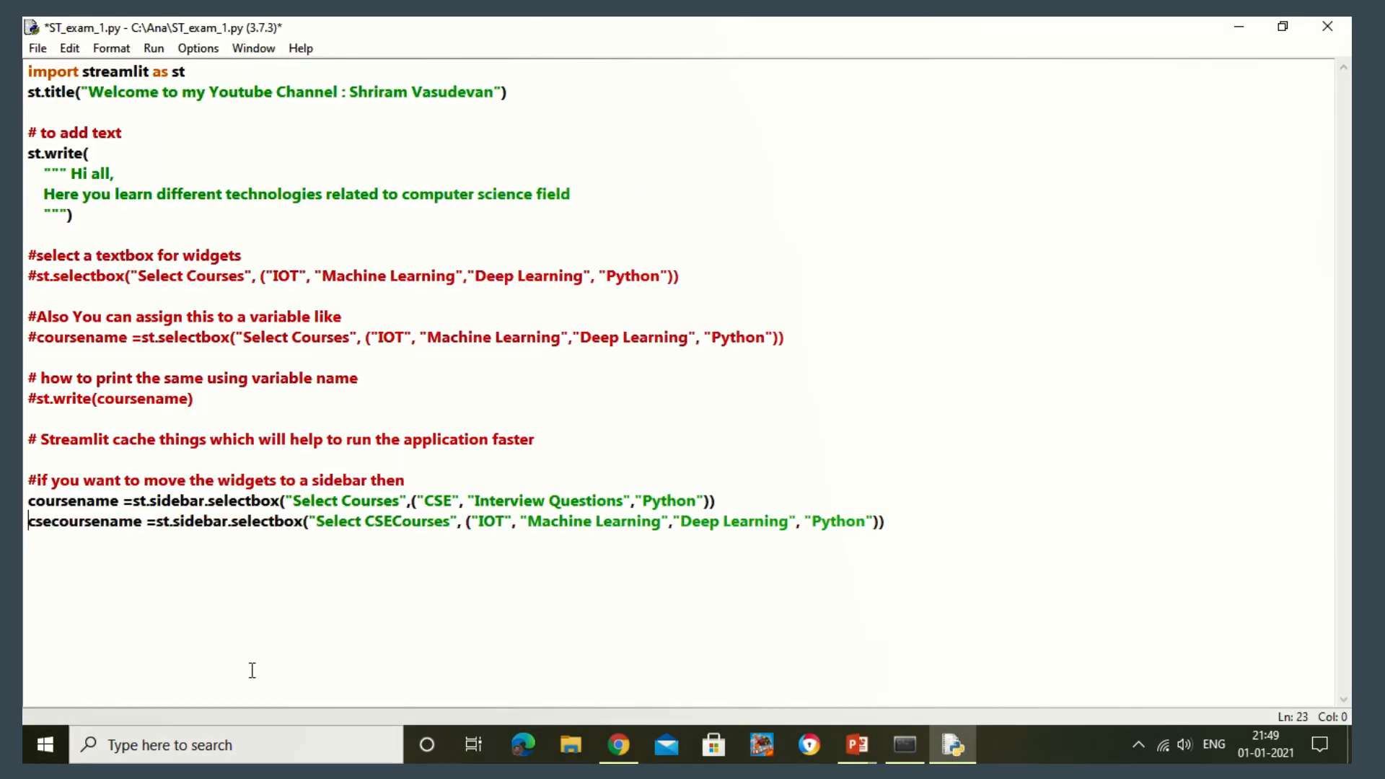
key("ctrl+s")
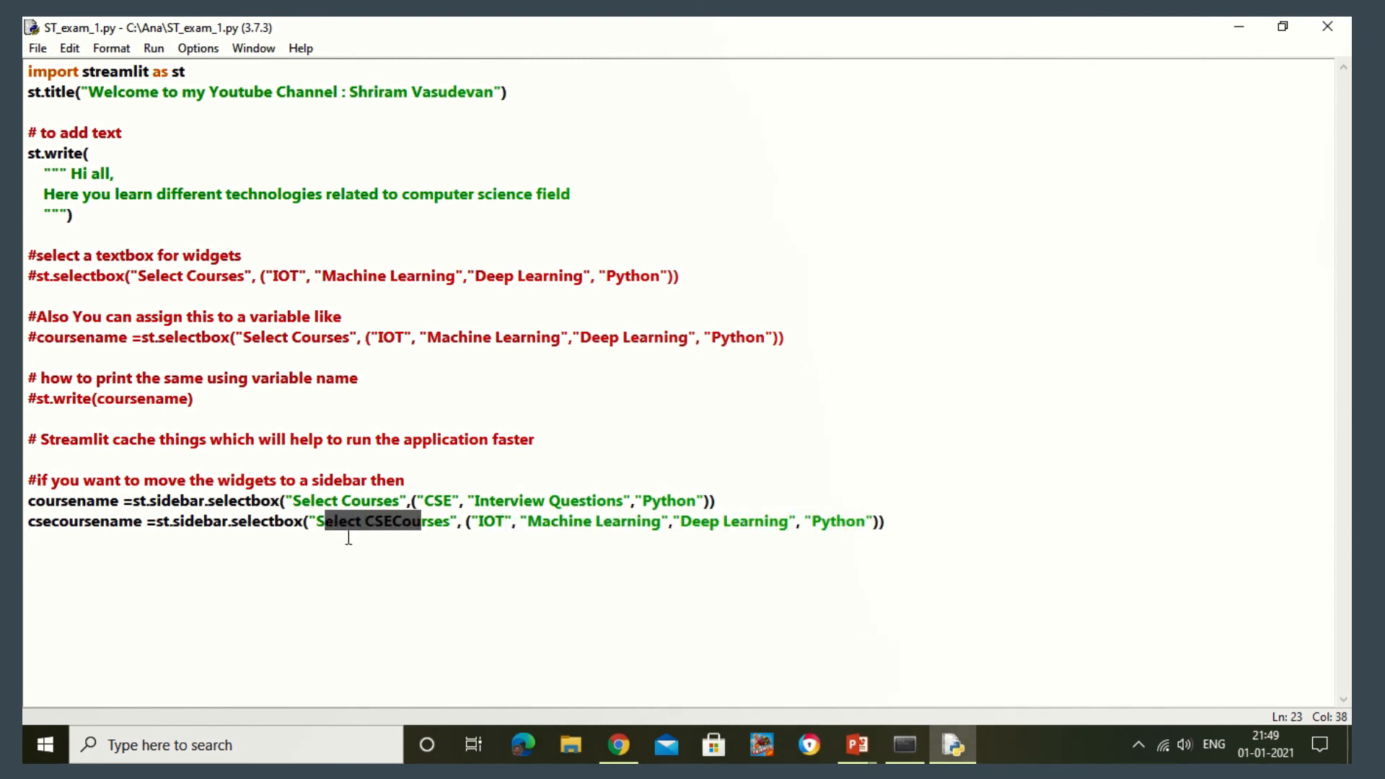
Rerun the app so the Select CSECourses sidebar box appears, listing IOT through Python
left_click(617, 744)
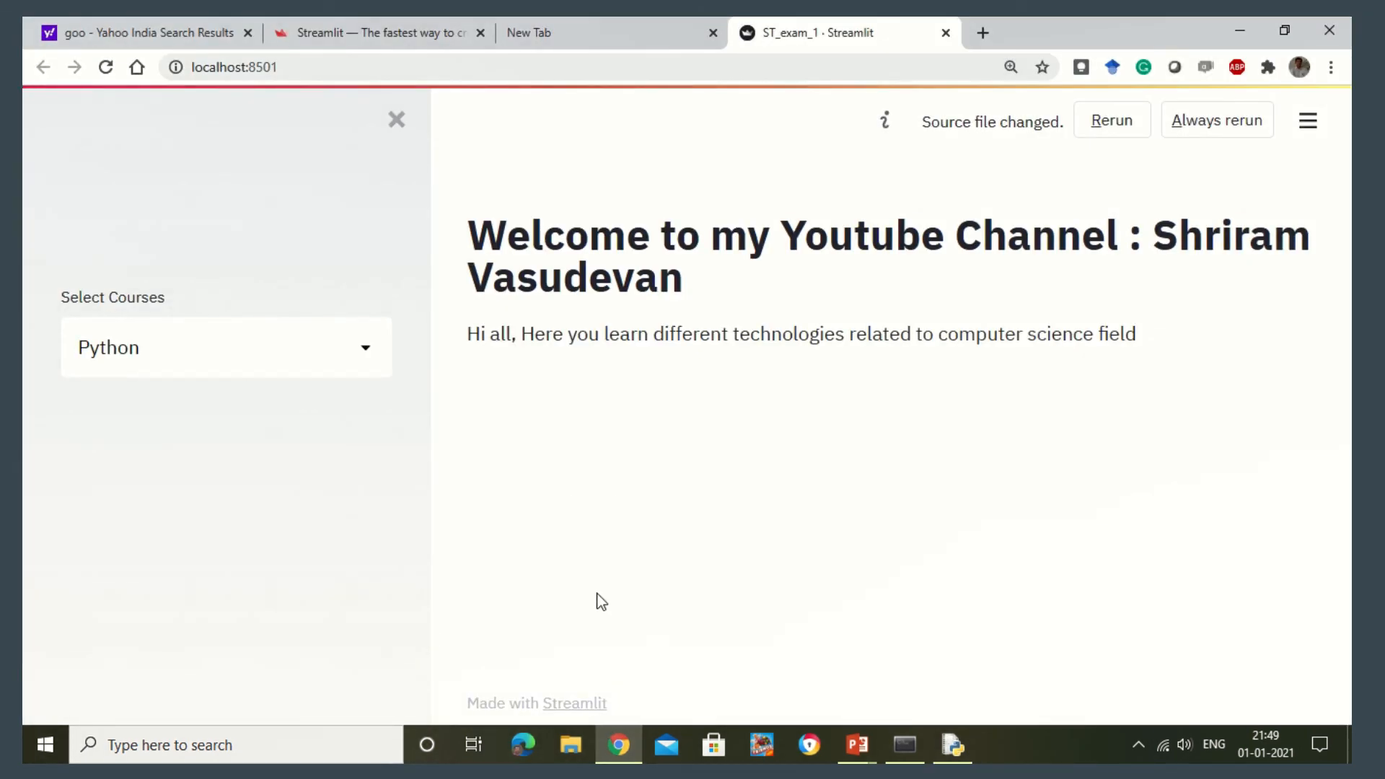
left_click(225, 346)
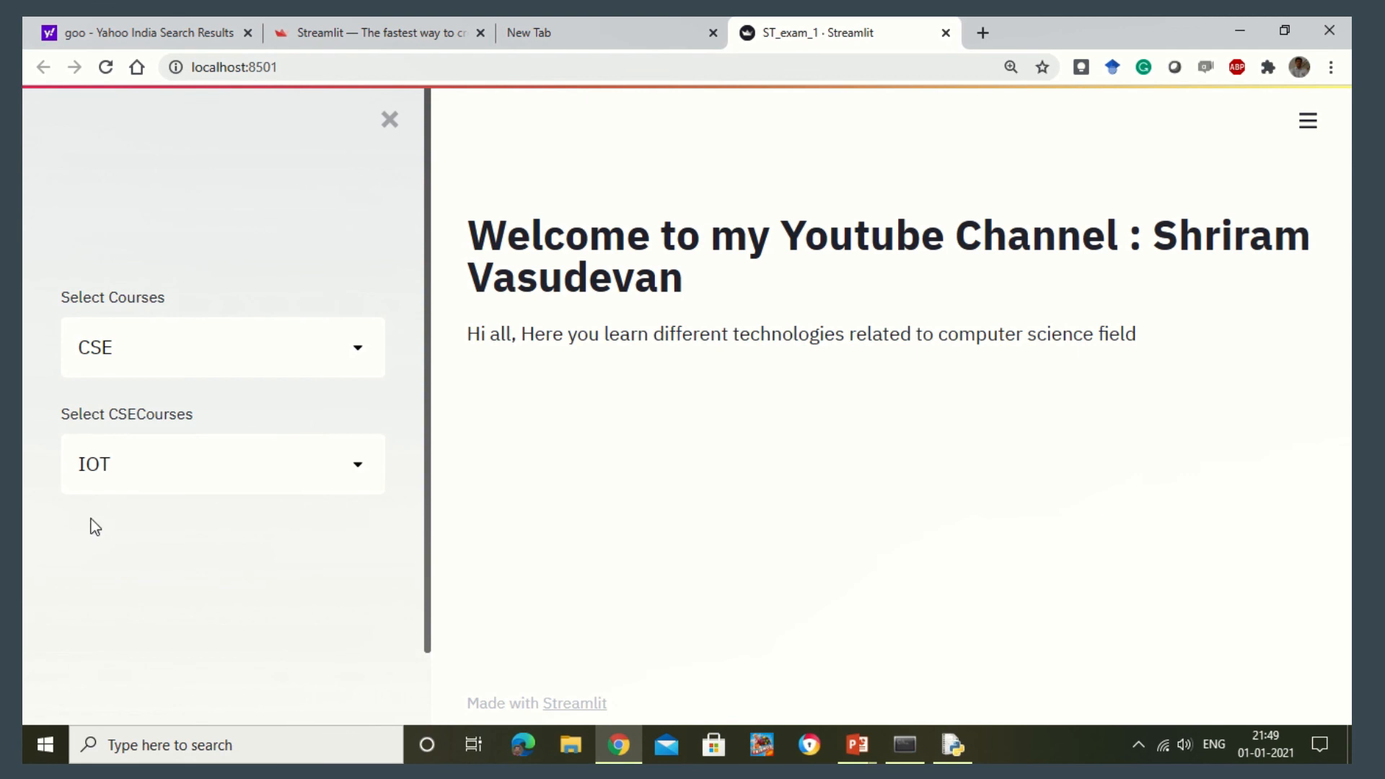
left_click(222, 463)
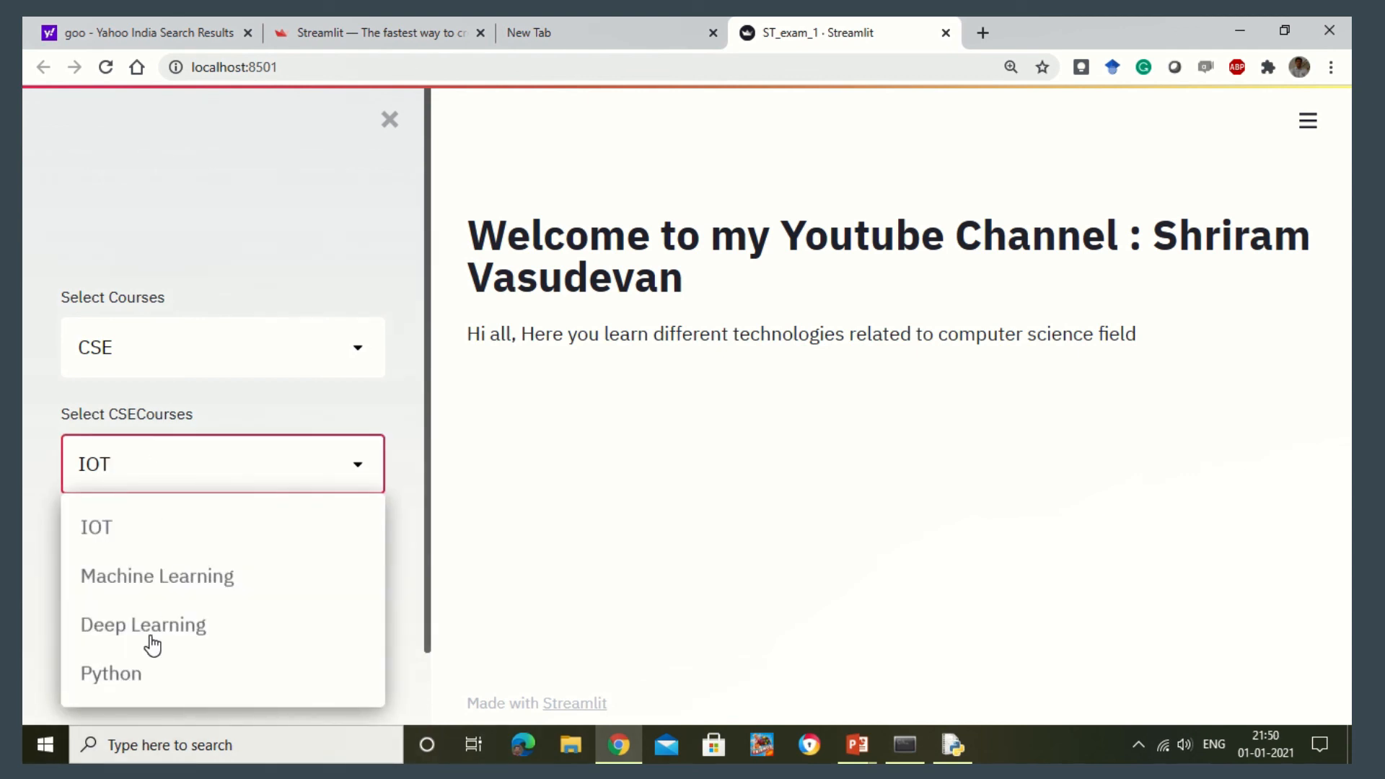
left_click(952, 744)
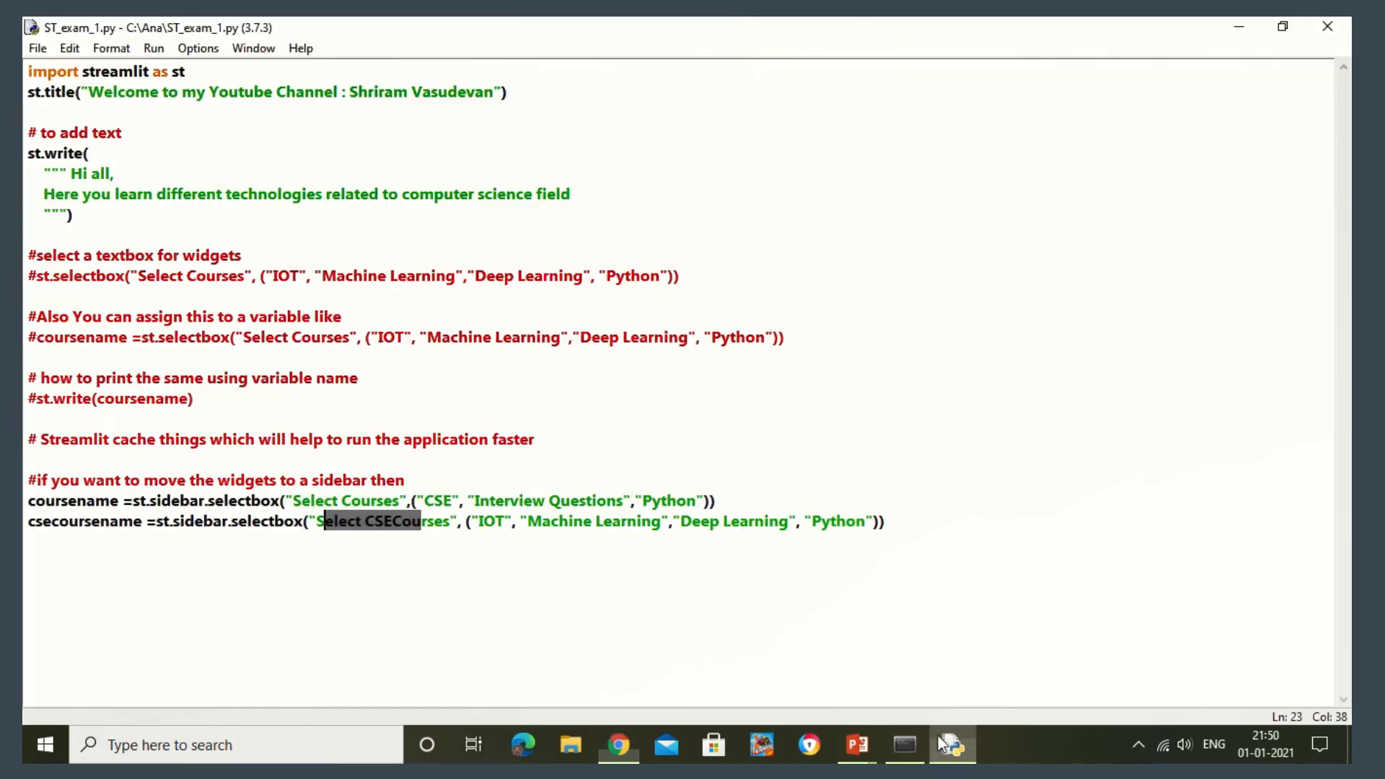